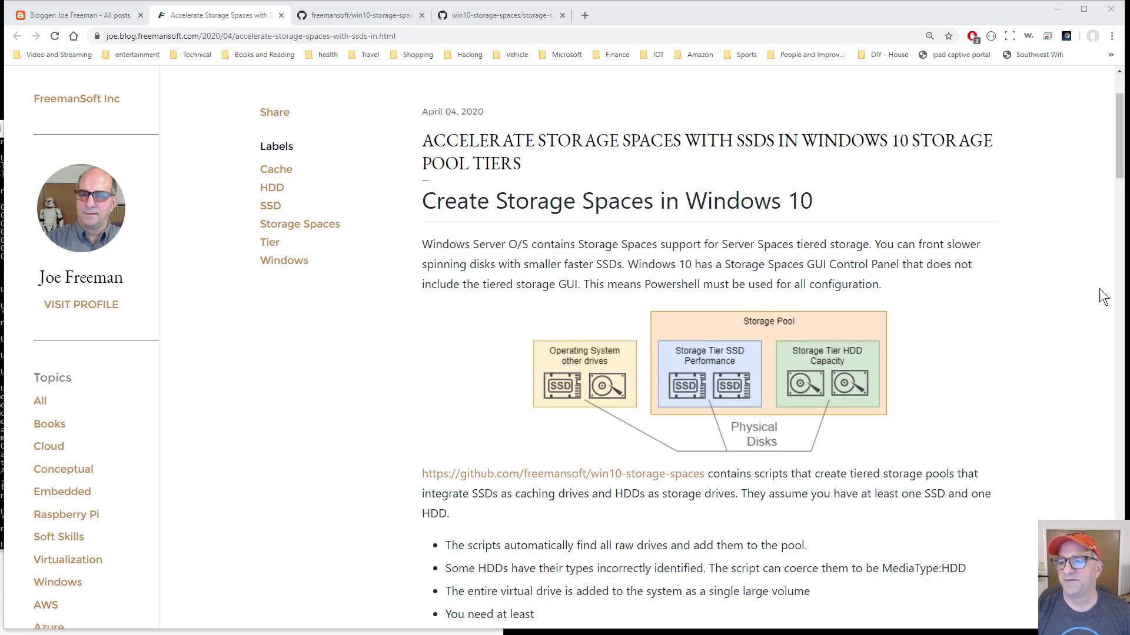
# Scroll past the Scripts section to the Sample configuration table and striped disk diagram
pyautogui.scroll(-3)
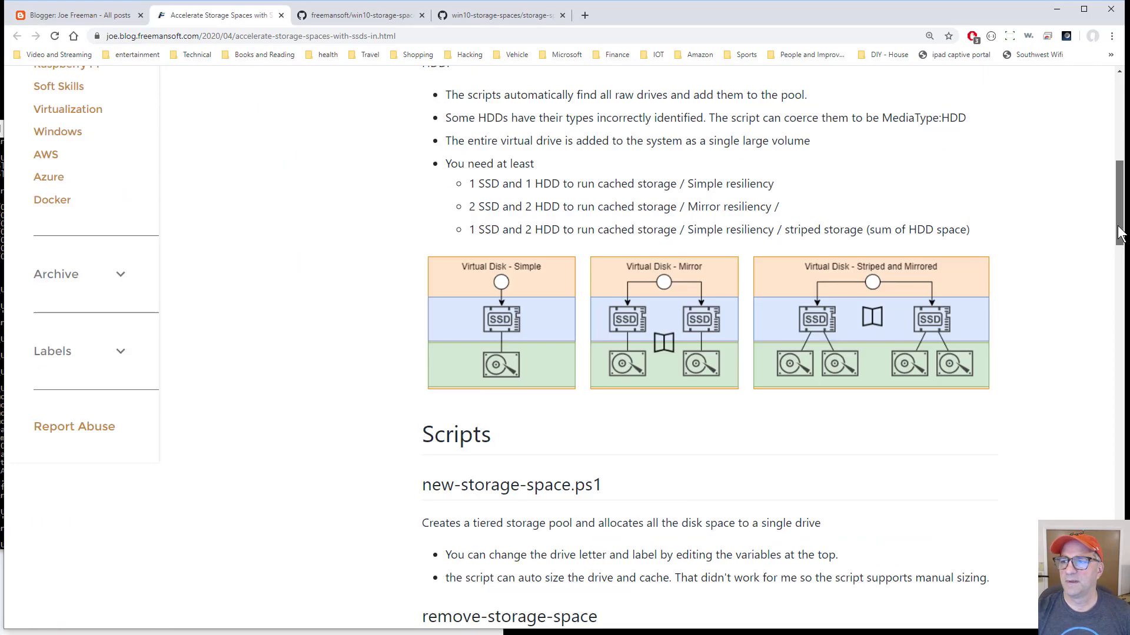
pyautogui.scroll(-3)
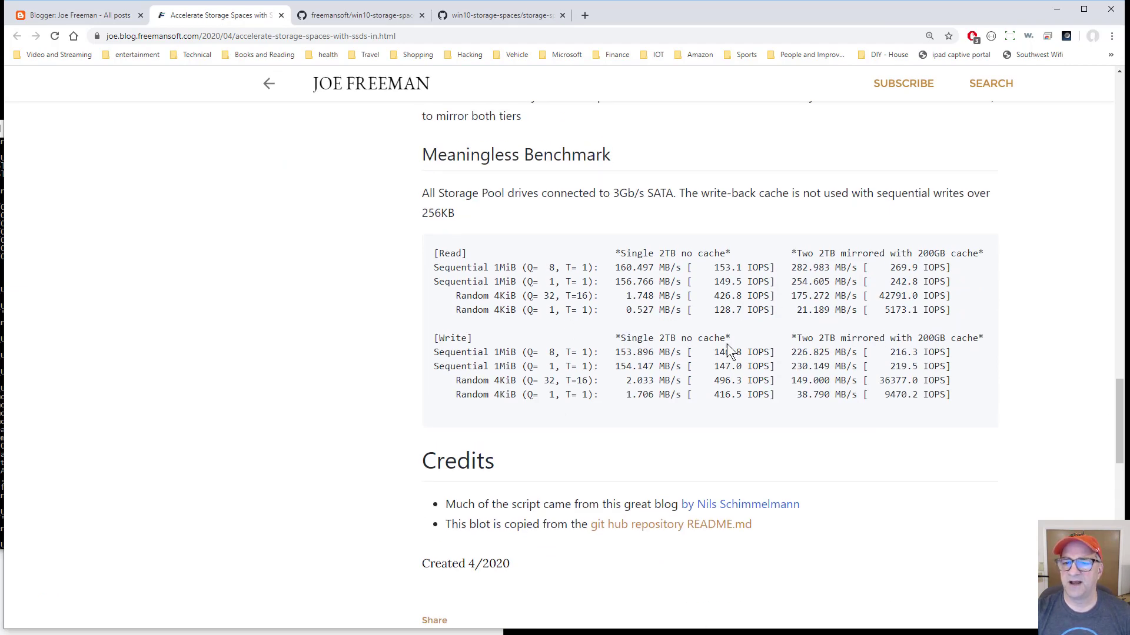
pyautogui.moveTo(632, 279)
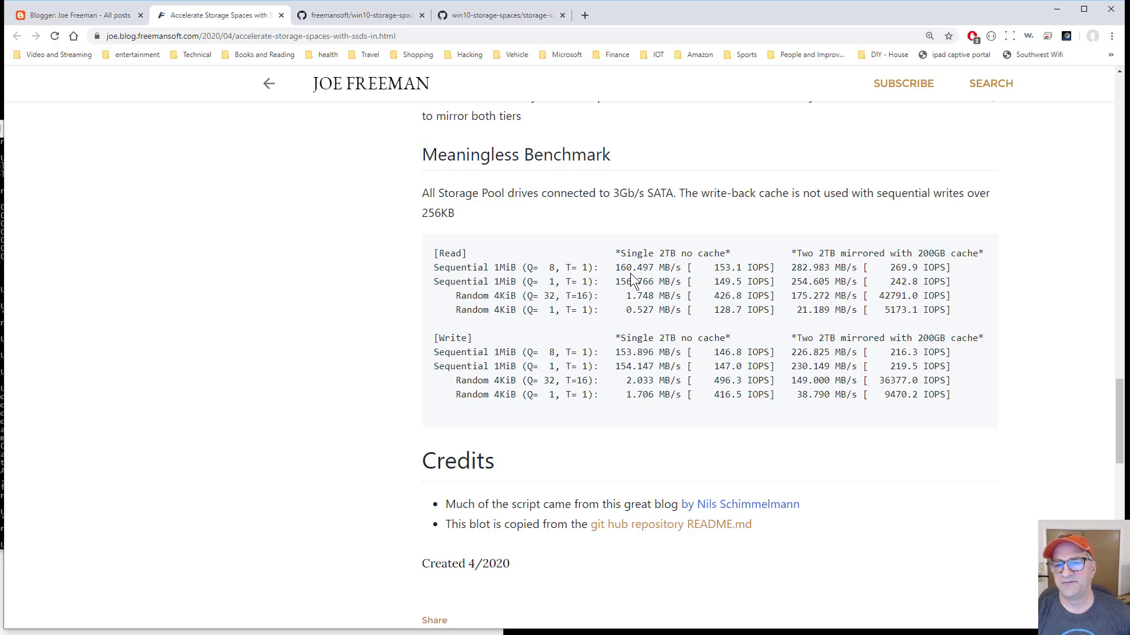
pyautogui.moveTo(681, 328)
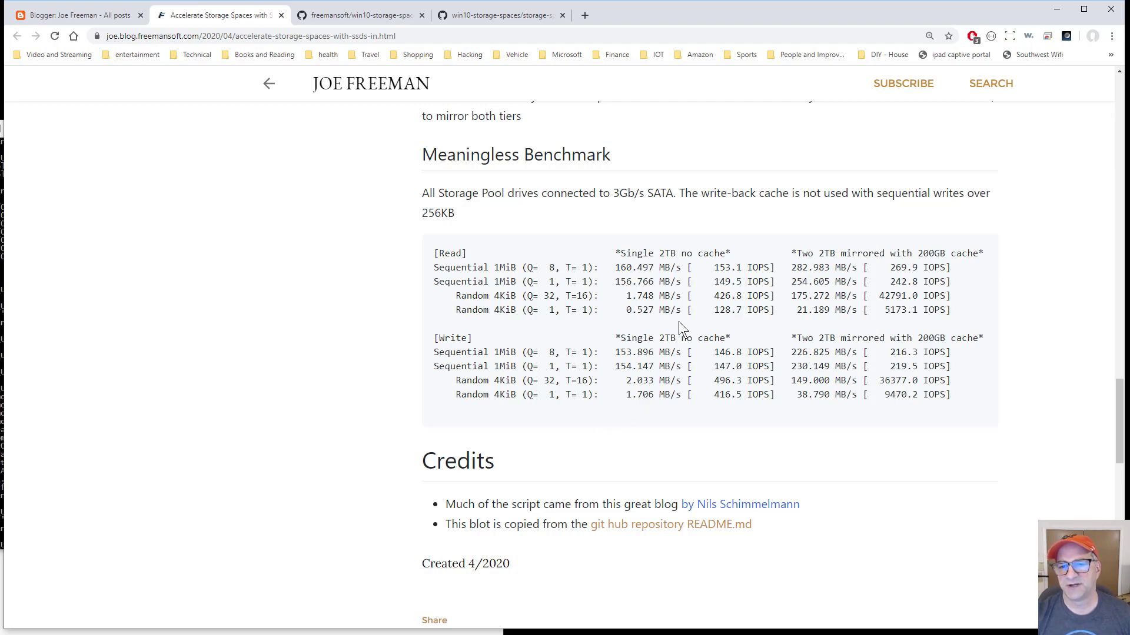
pyautogui.moveTo(625, 363)
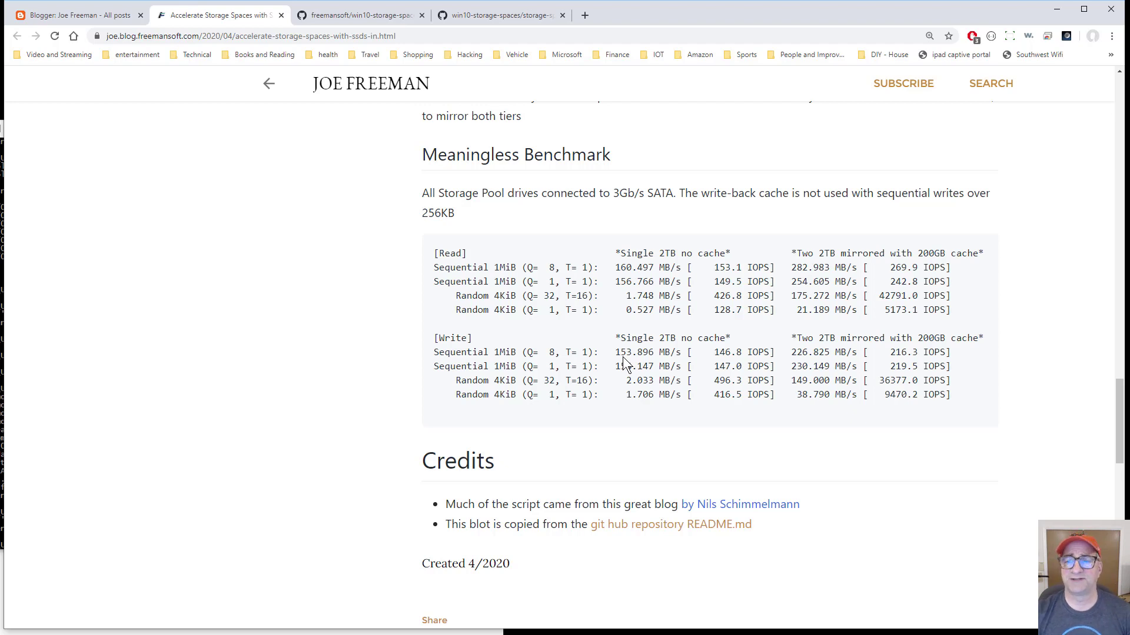
pyautogui.moveTo(641, 371)
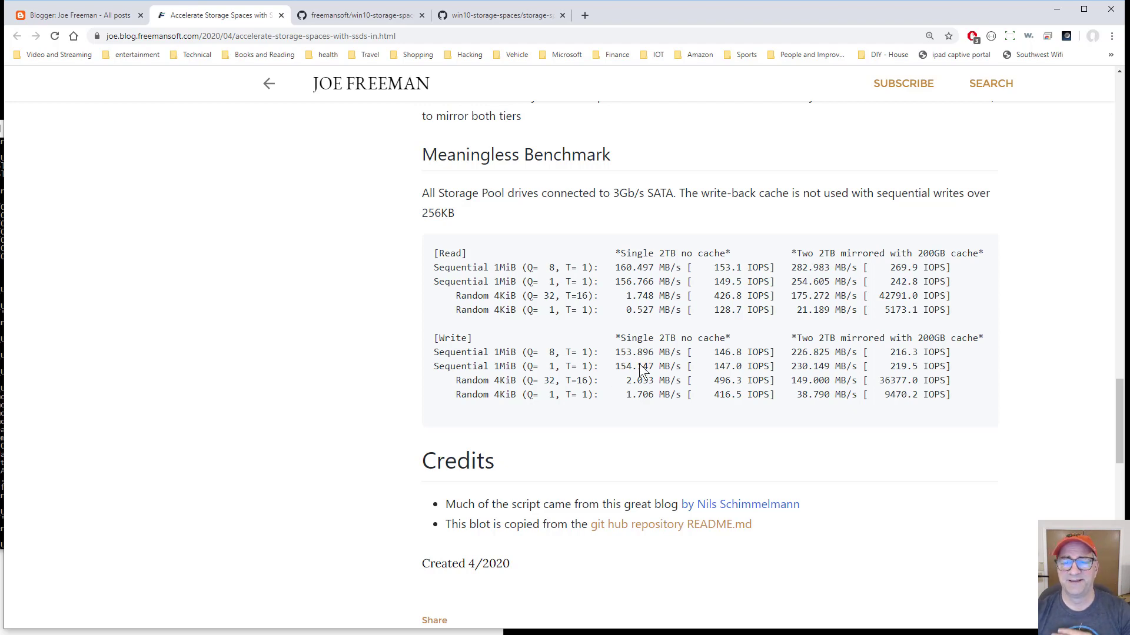
pyautogui.moveTo(1066, 363)
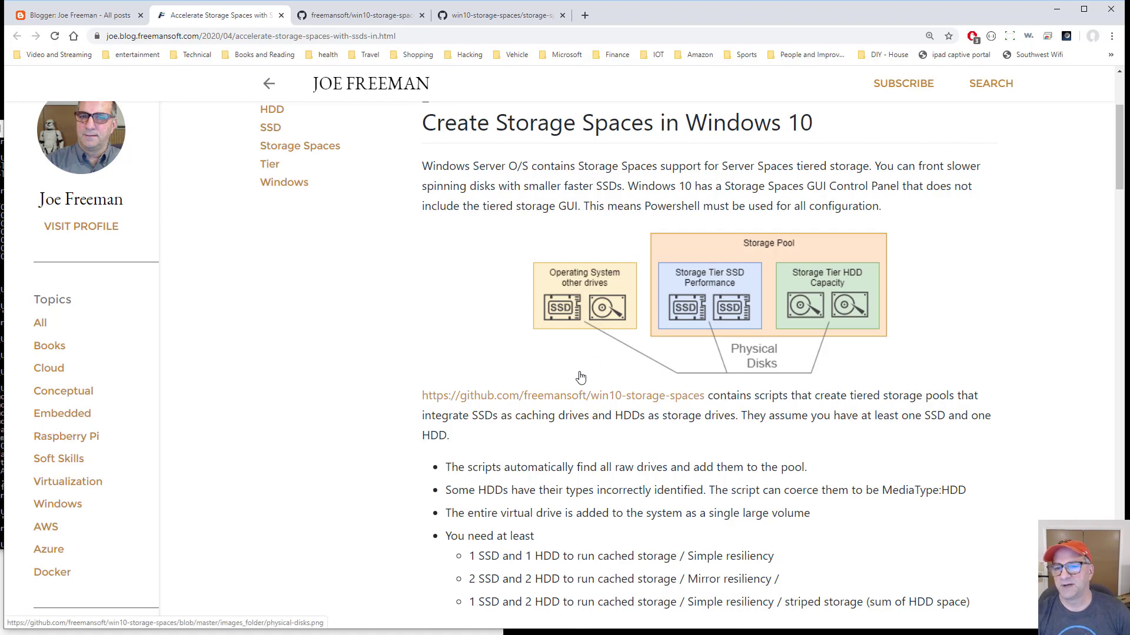
pyautogui.moveTo(574, 296)
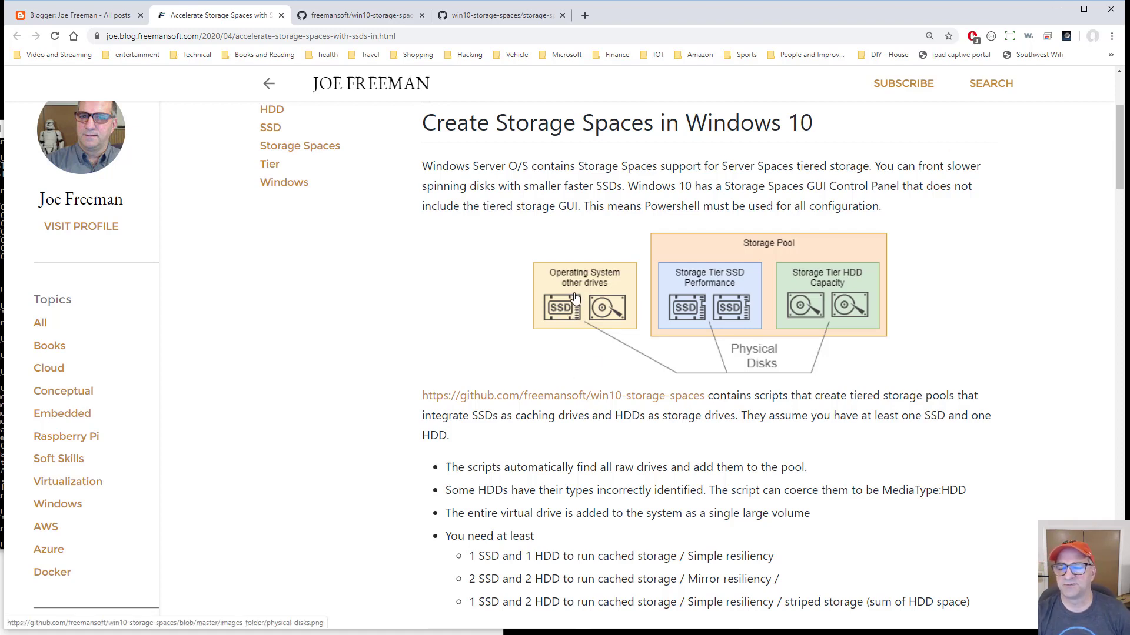
pyautogui.moveTo(715, 253)
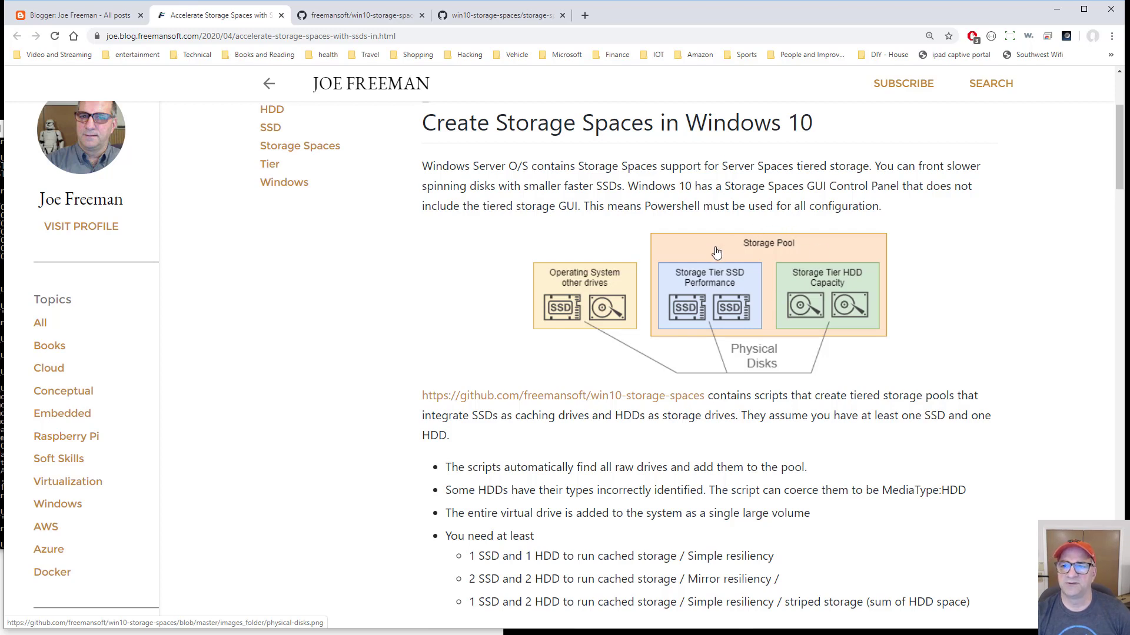
pyautogui.moveTo(741, 258)
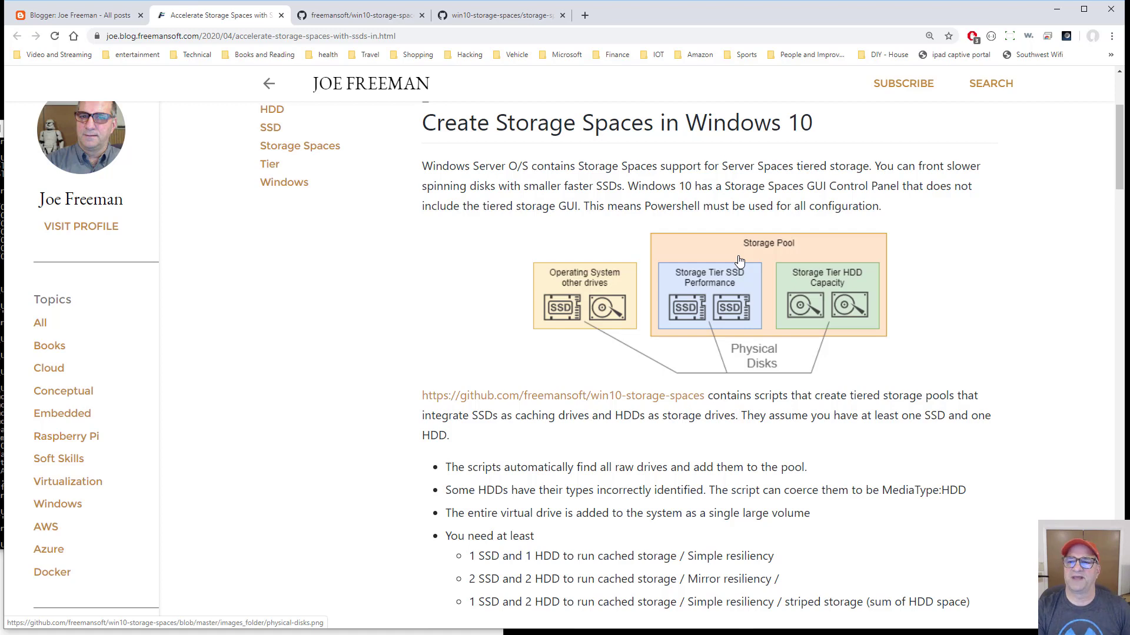
pyautogui.moveTo(928, 264)
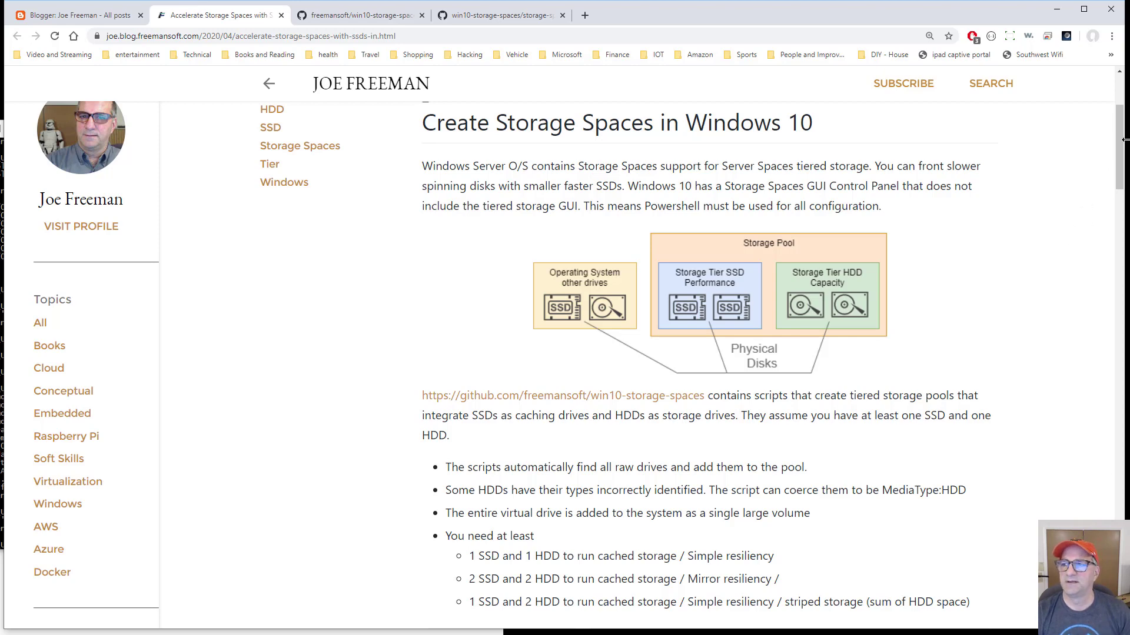
pyautogui.scroll(-3)
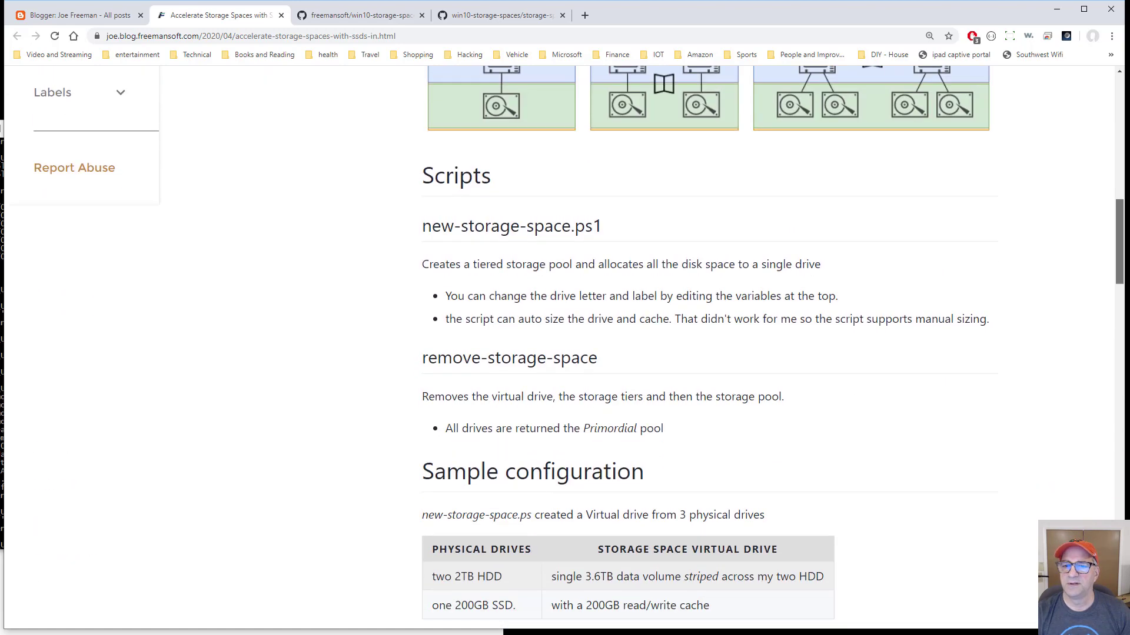
pyautogui.scroll(-3)
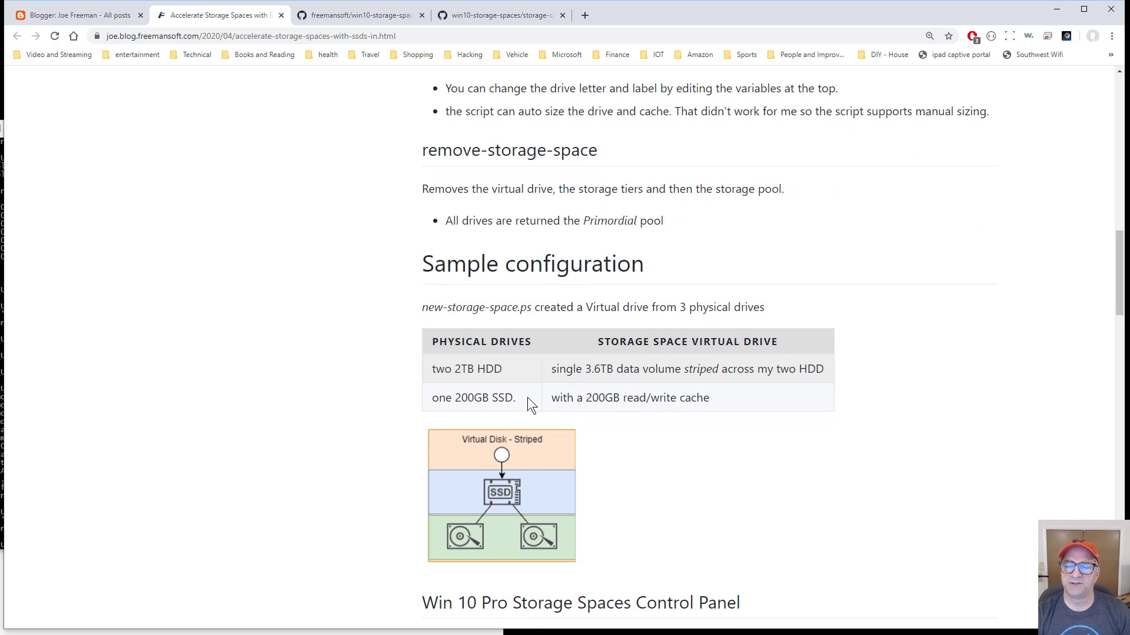
pyautogui.moveTo(495, 387)
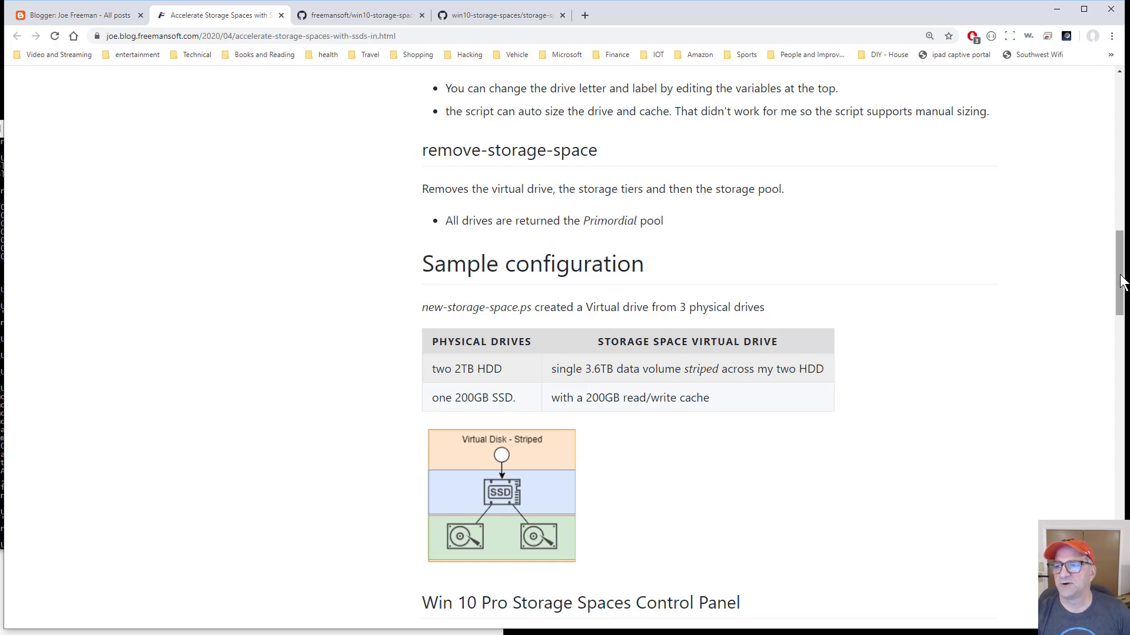
# Scroll up to the Simple, Mirror and Striped diagrams, then down to the benchmark
pyautogui.scroll(3)
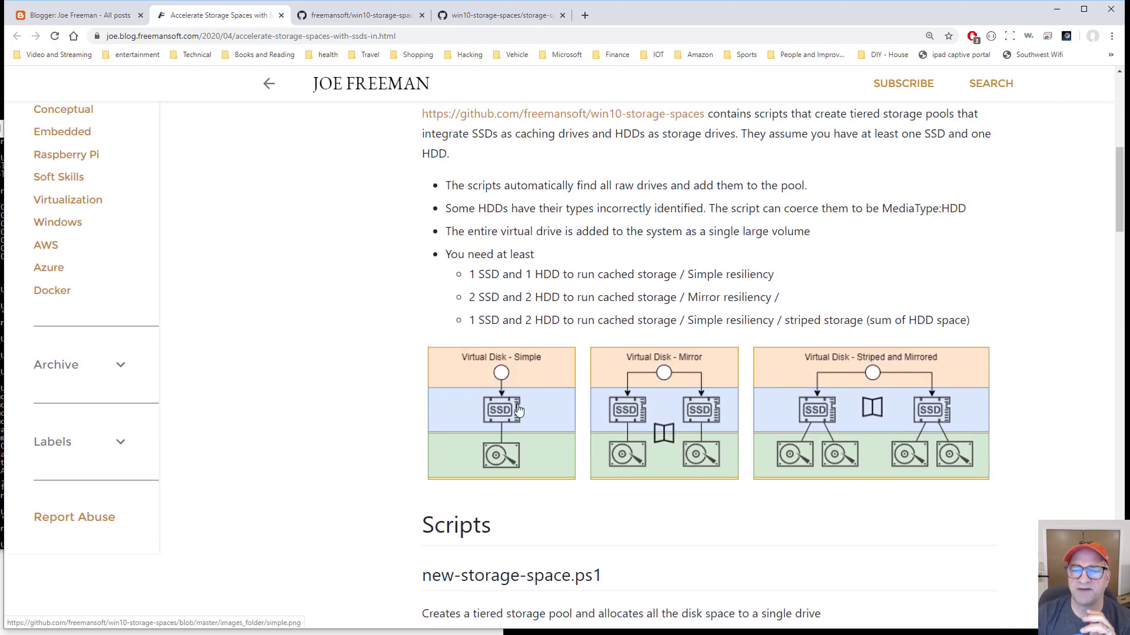
pyautogui.moveTo(511, 407)
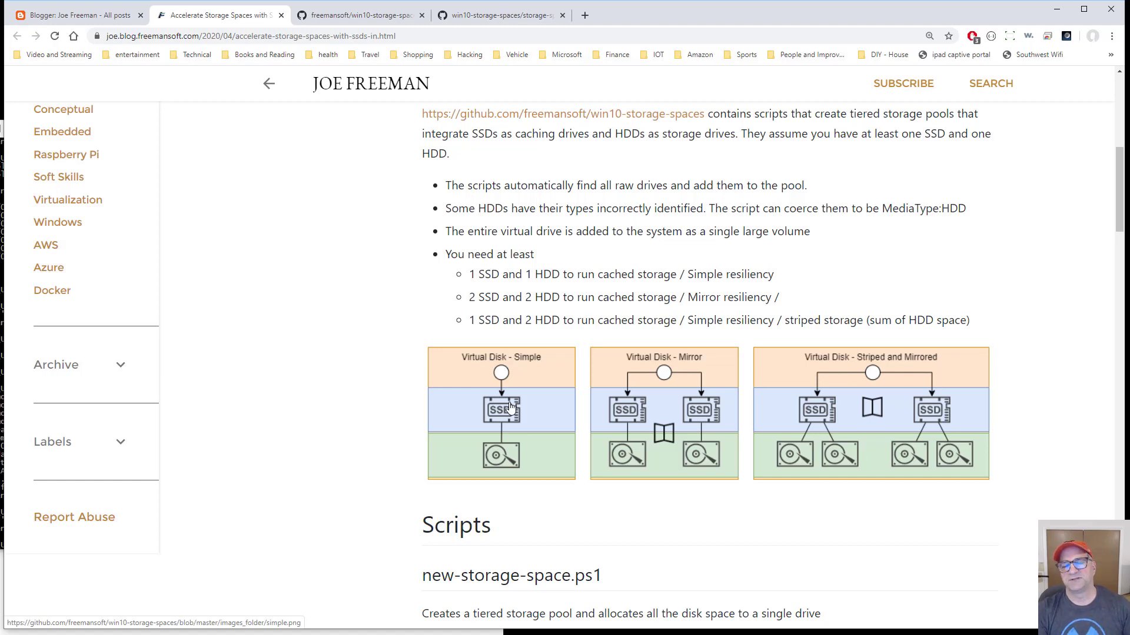
pyautogui.moveTo(651, 412)
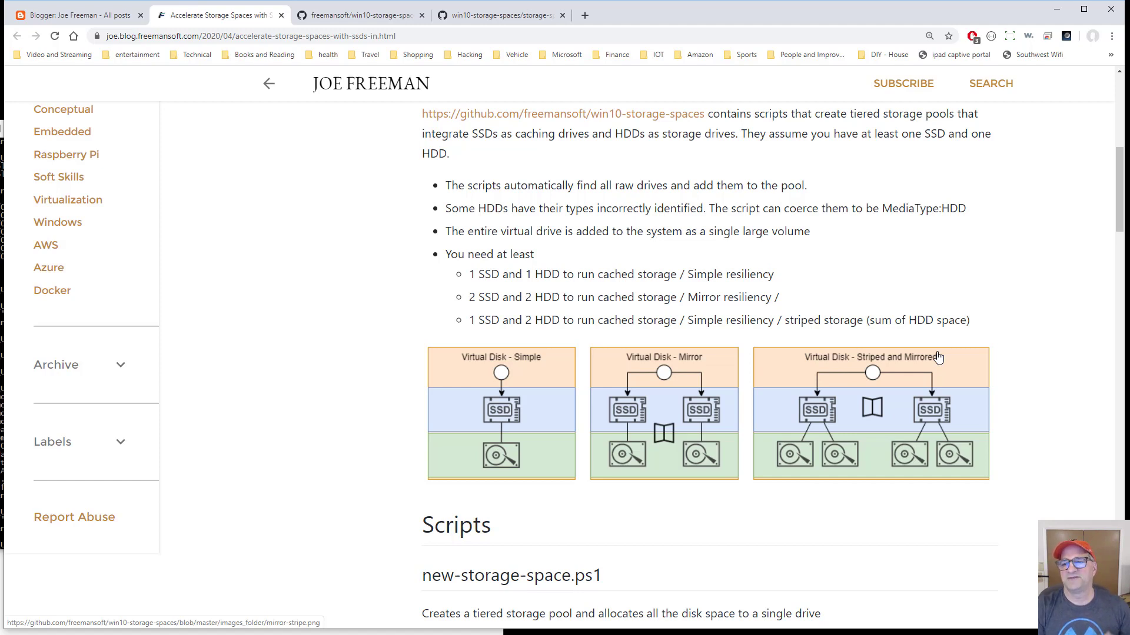
pyautogui.moveTo(837, 455)
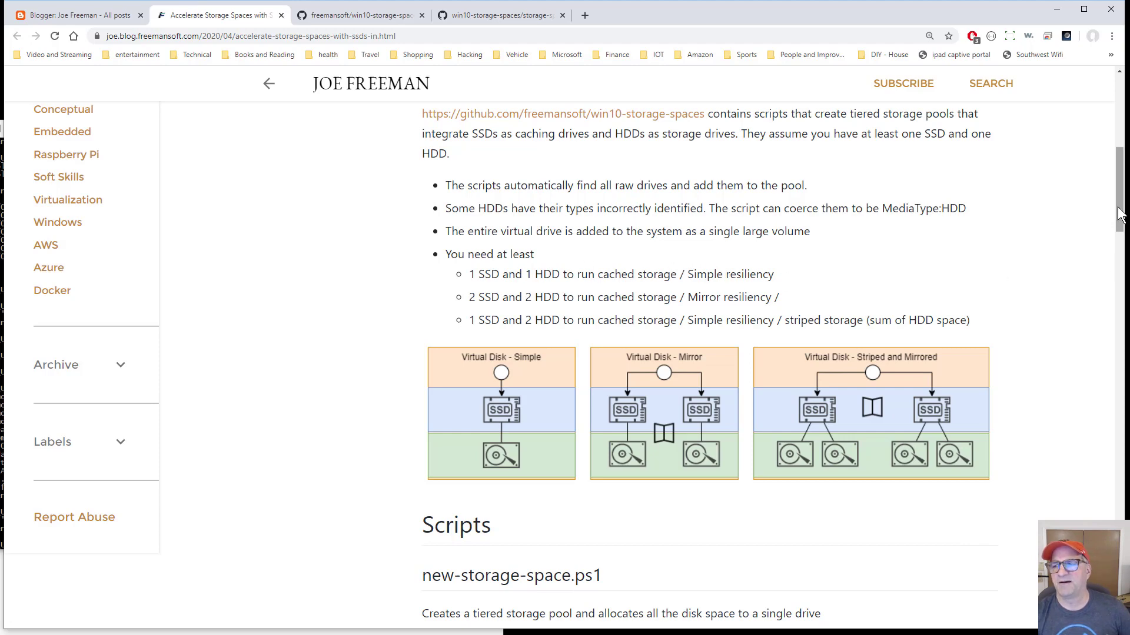
pyautogui.scroll(-3)
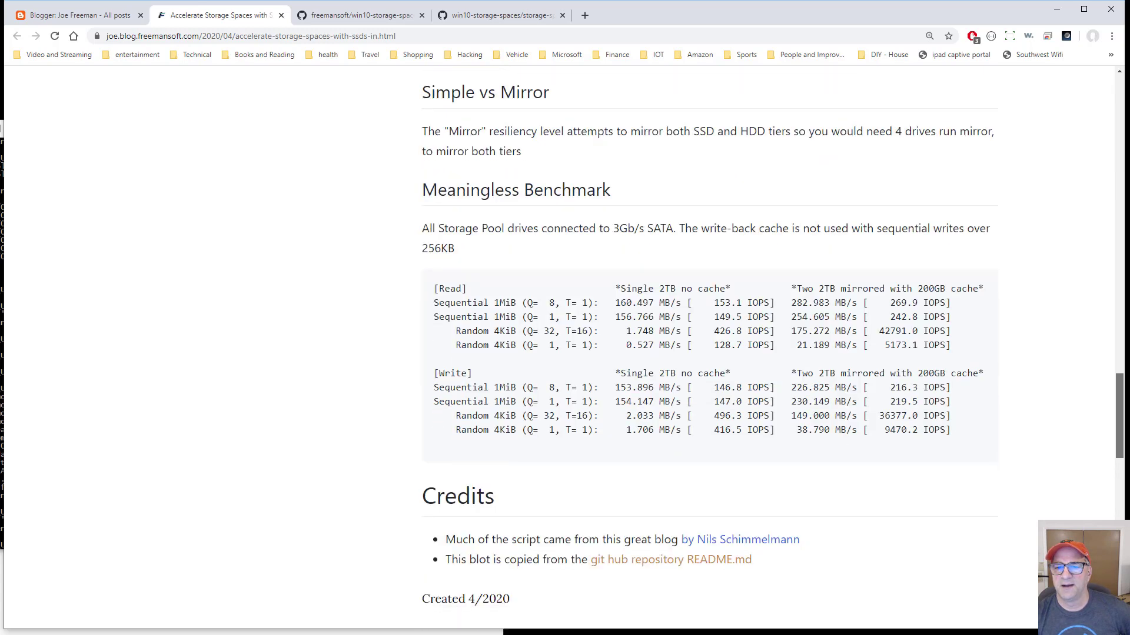
pyautogui.scroll(-3)
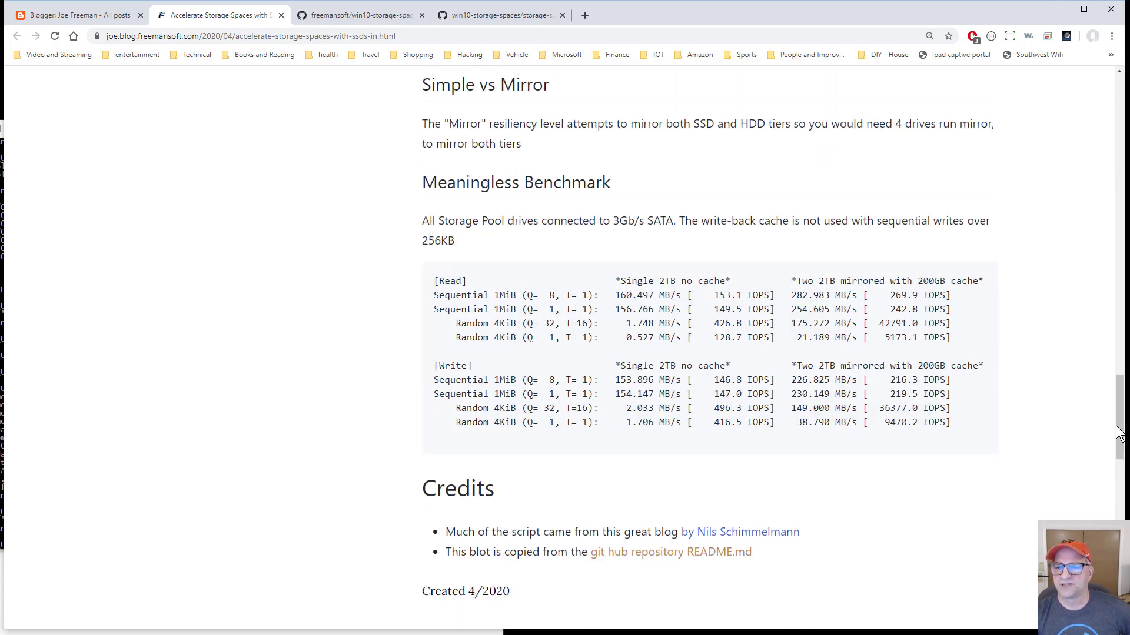
pyautogui.moveTo(813, 299)
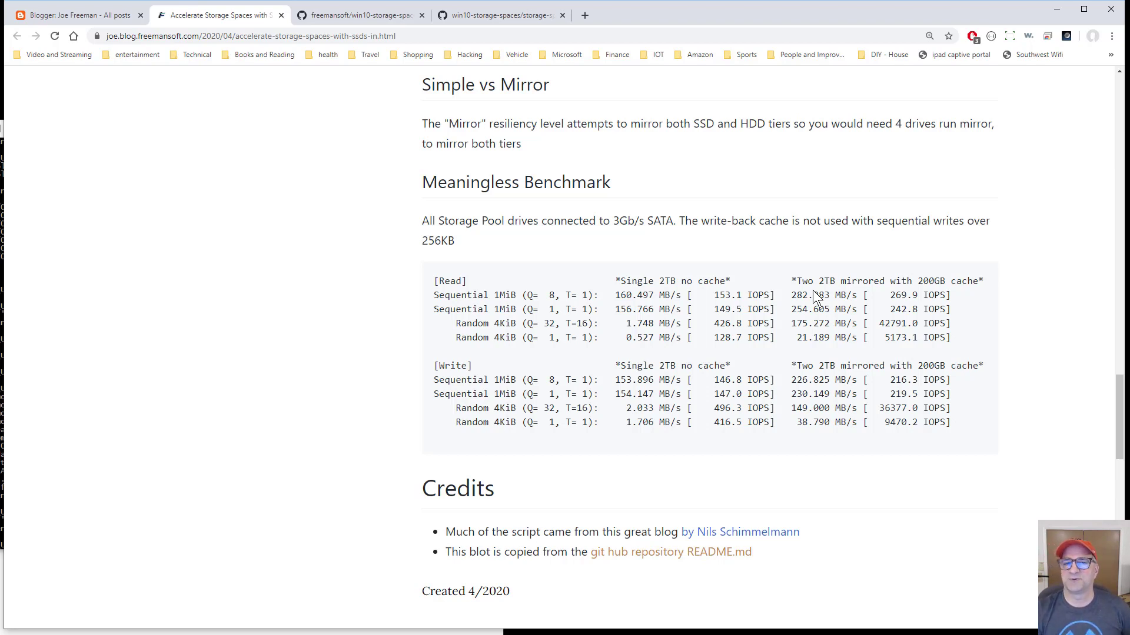
pyautogui.moveTo(867, 337)
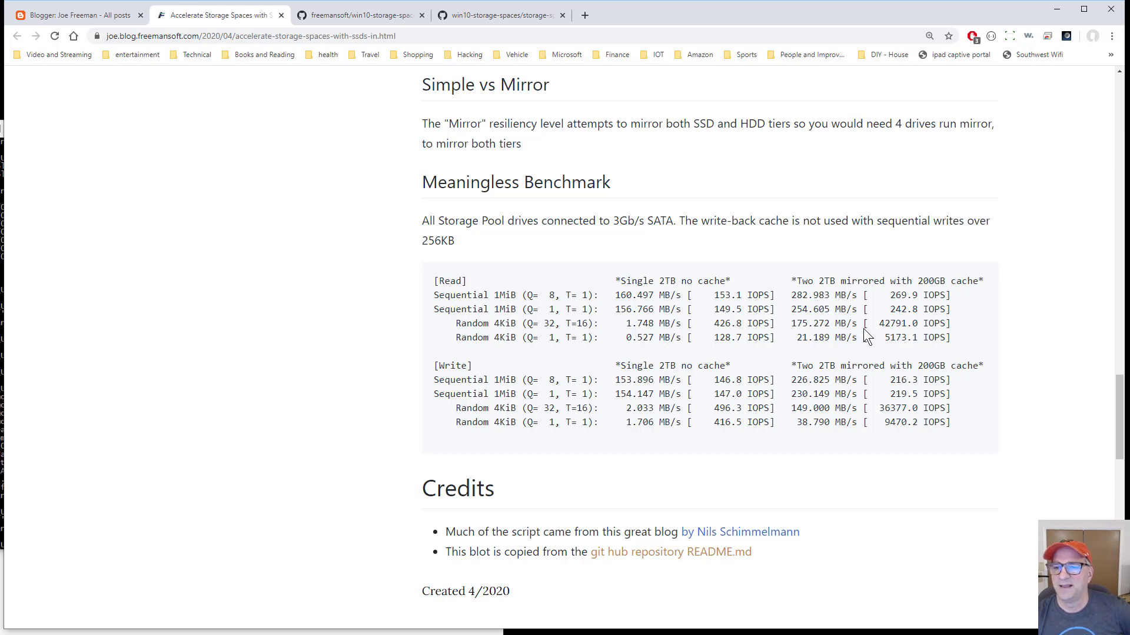
pyautogui.moveTo(802, 352)
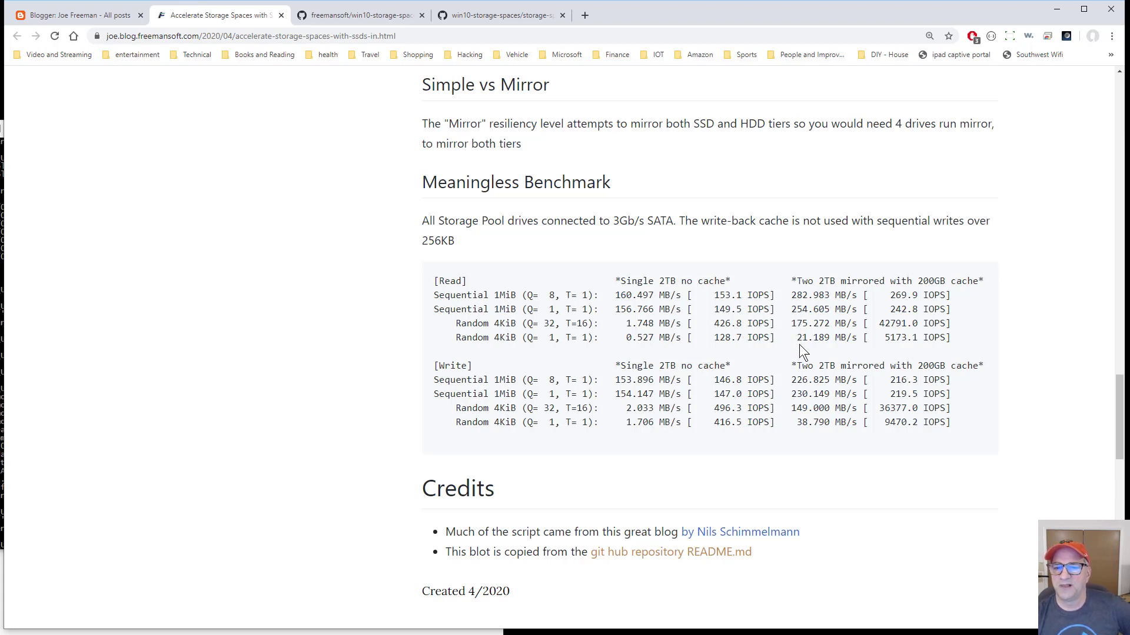
pyautogui.moveTo(792, 343)
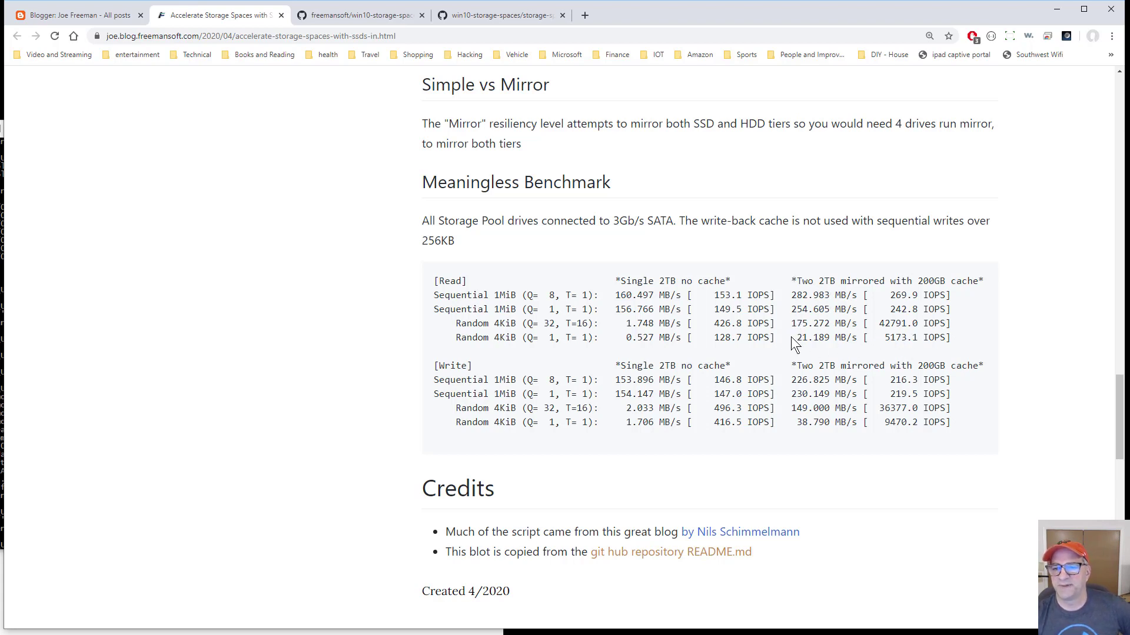
pyautogui.moveTo(775, 331)
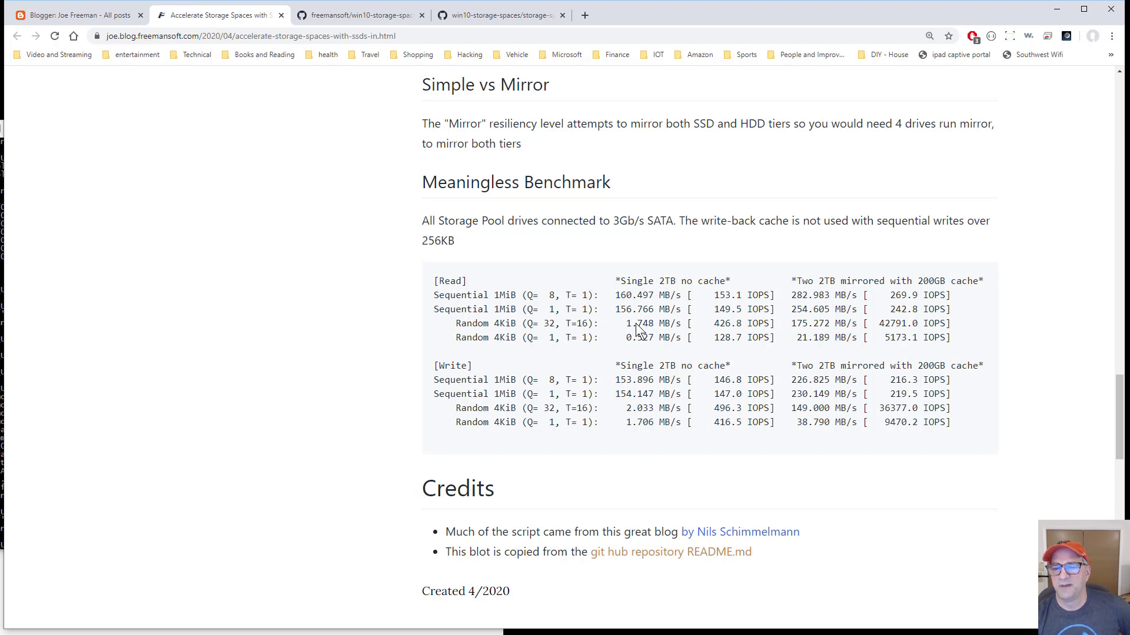
pyautogui.moveTo(794, 334)
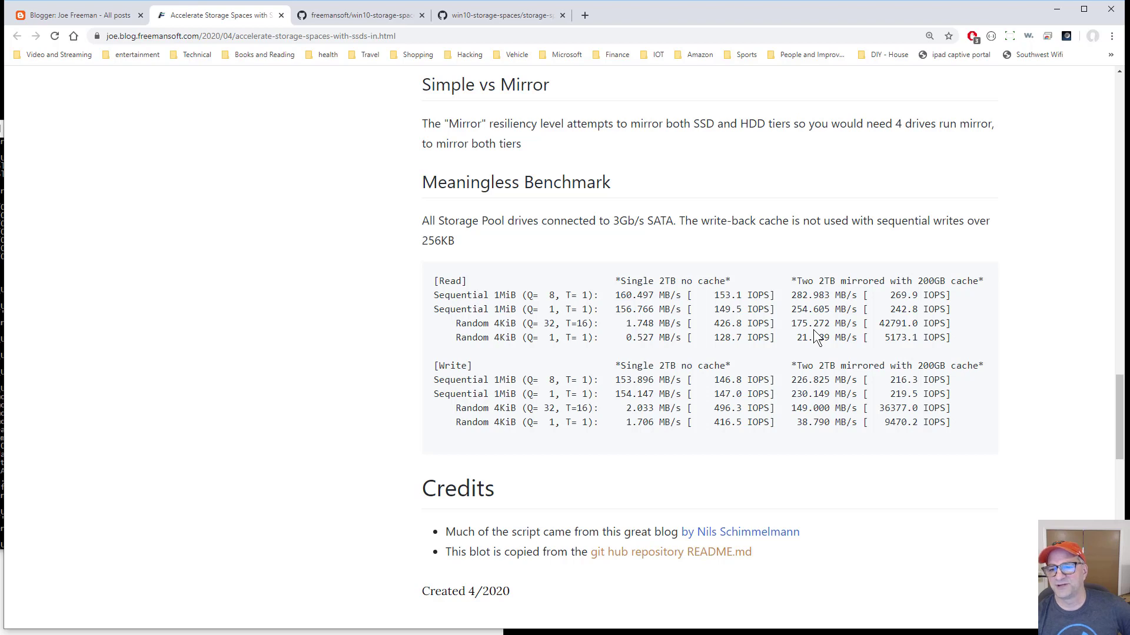
pyautogui.moveTo(786, 466)
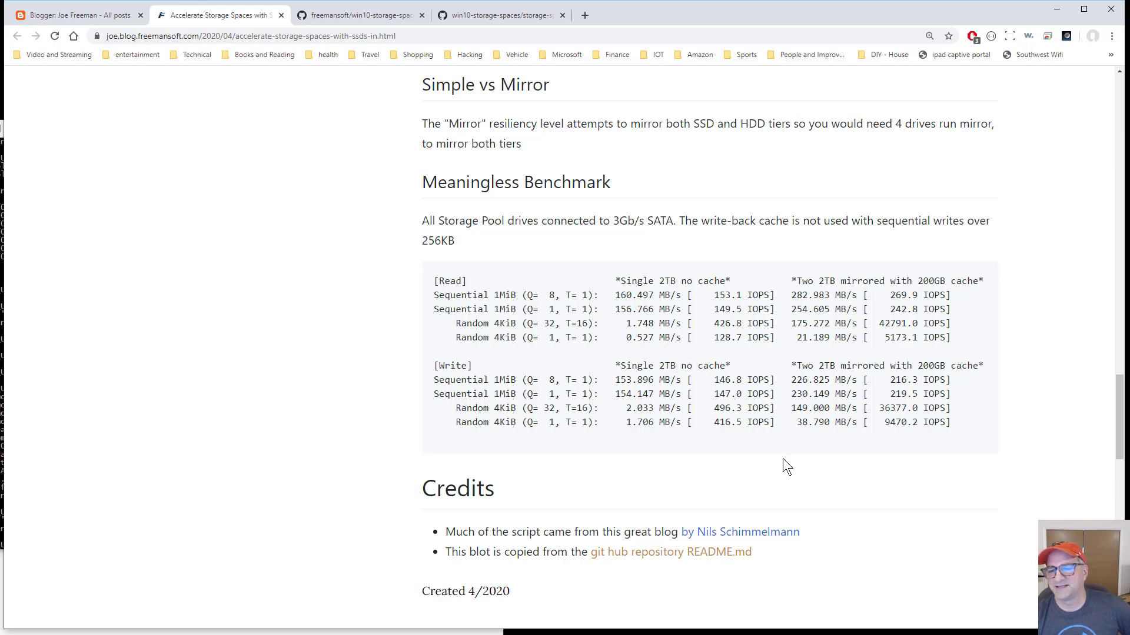
pyautogui.moveTo(635, 410)
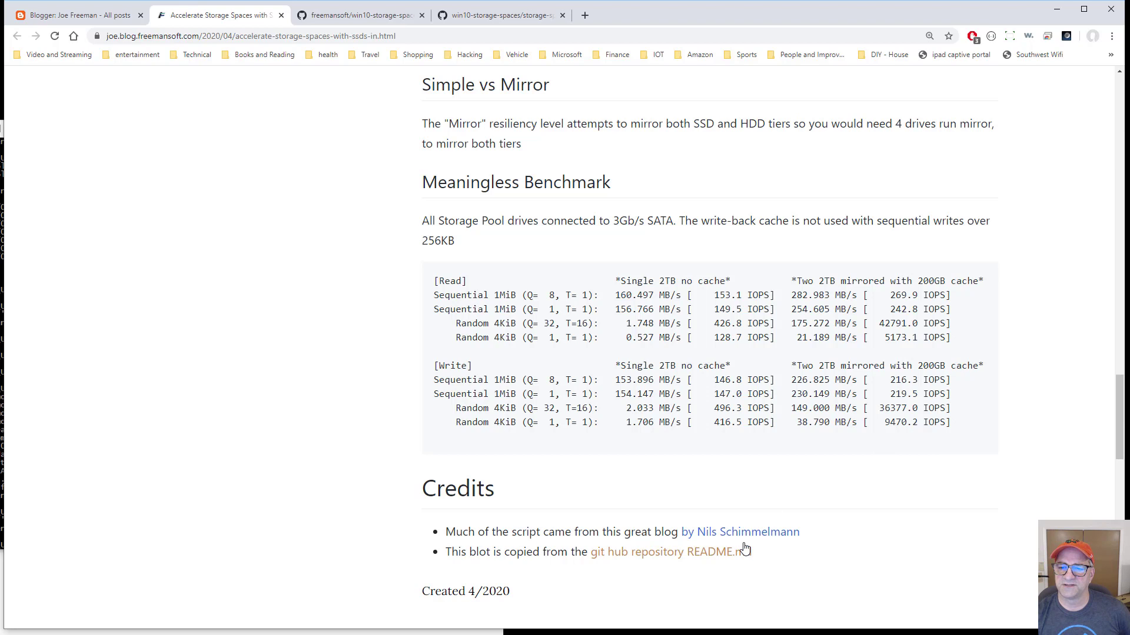
pyautogui.moveTo(820, 544)
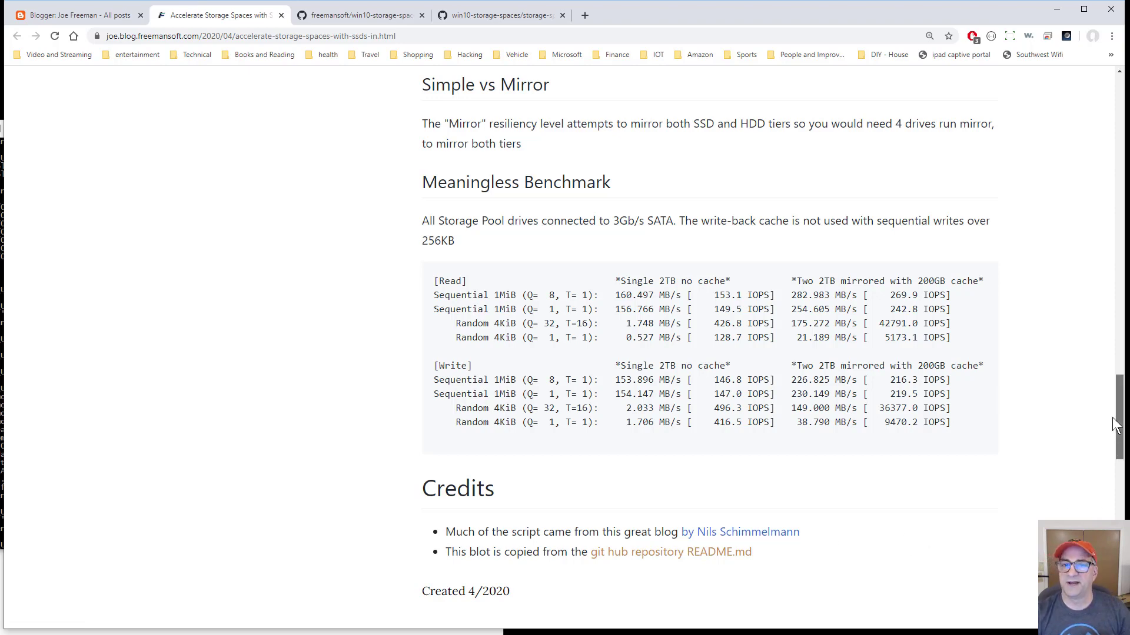
# Scroll back to the Win 10 Pro Storage Spaces Control Panel screenshot
pyautogui.scroll(3)
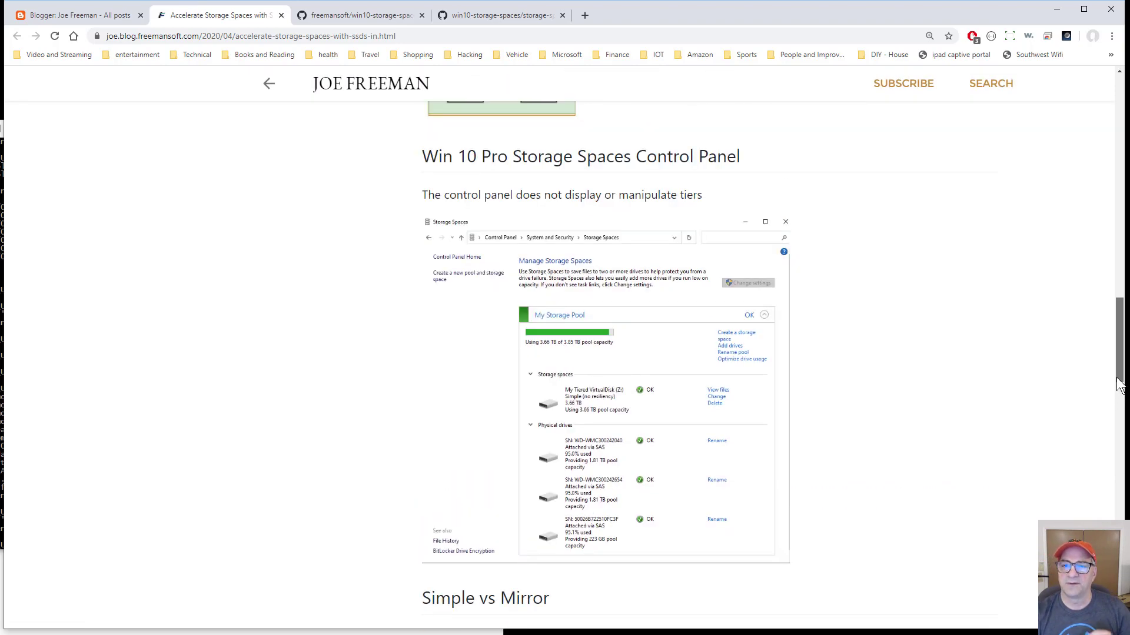
pyautogui.scroll(3)
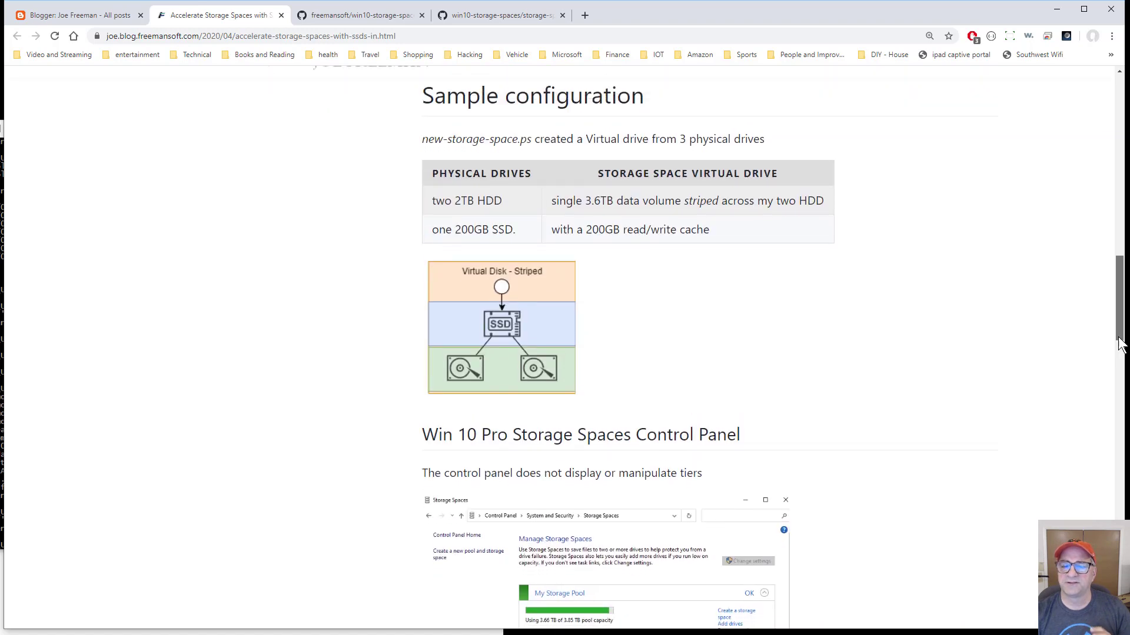
pyautogui.scroll(-3)
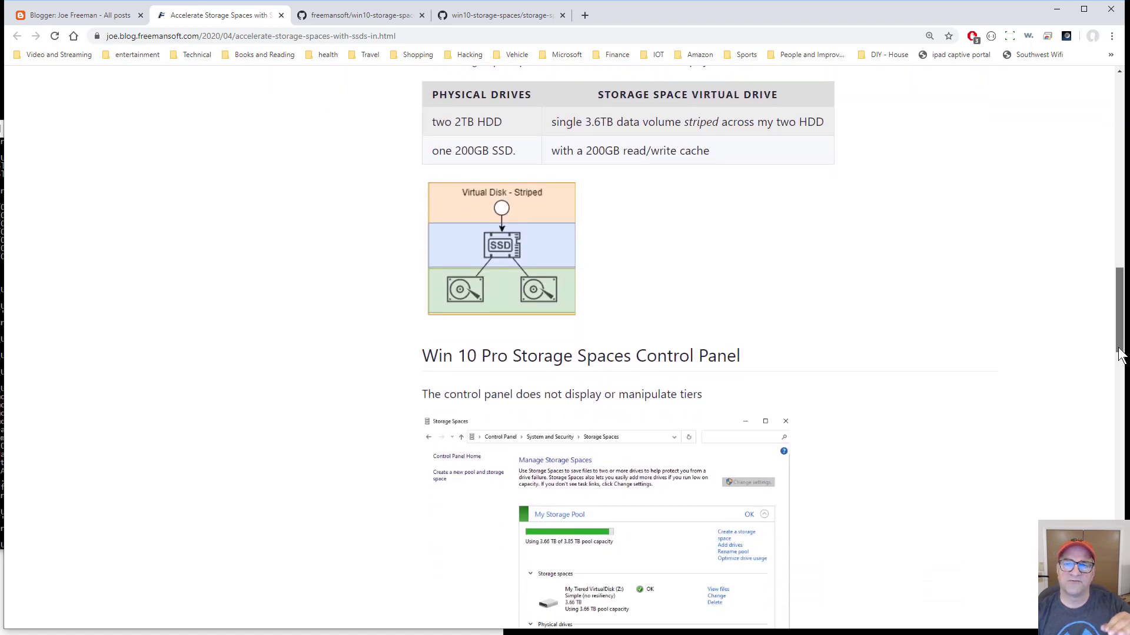
pyautogui.scroll(-3)
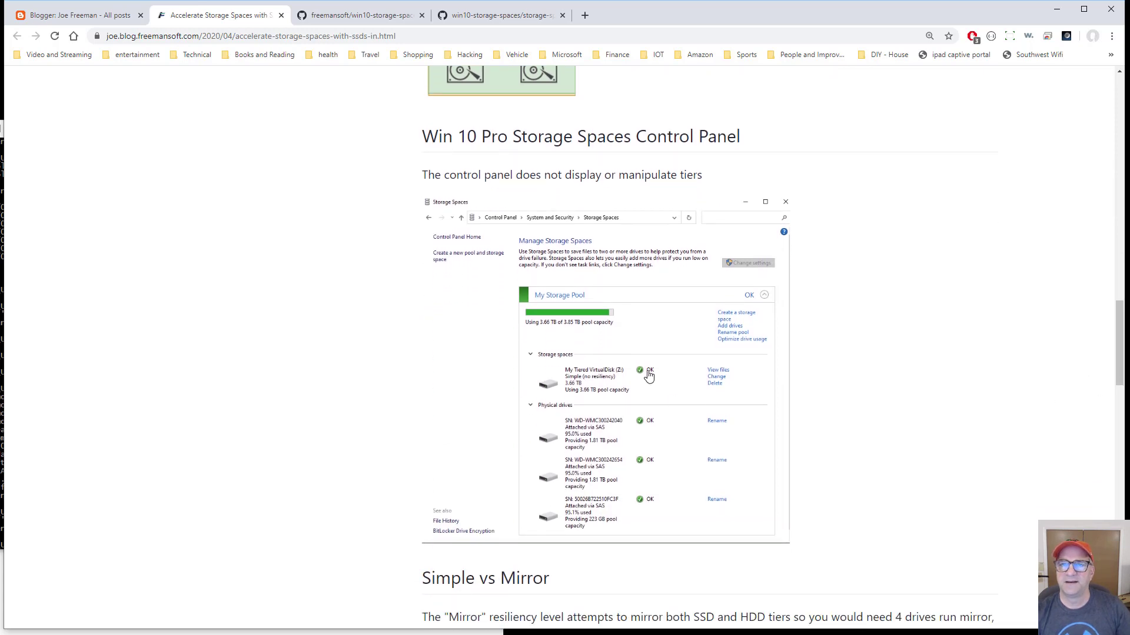
# View storage-spaces-cp.png full-size, then return to the win10-storage-spaces README
pyautogui.click(497, 15)
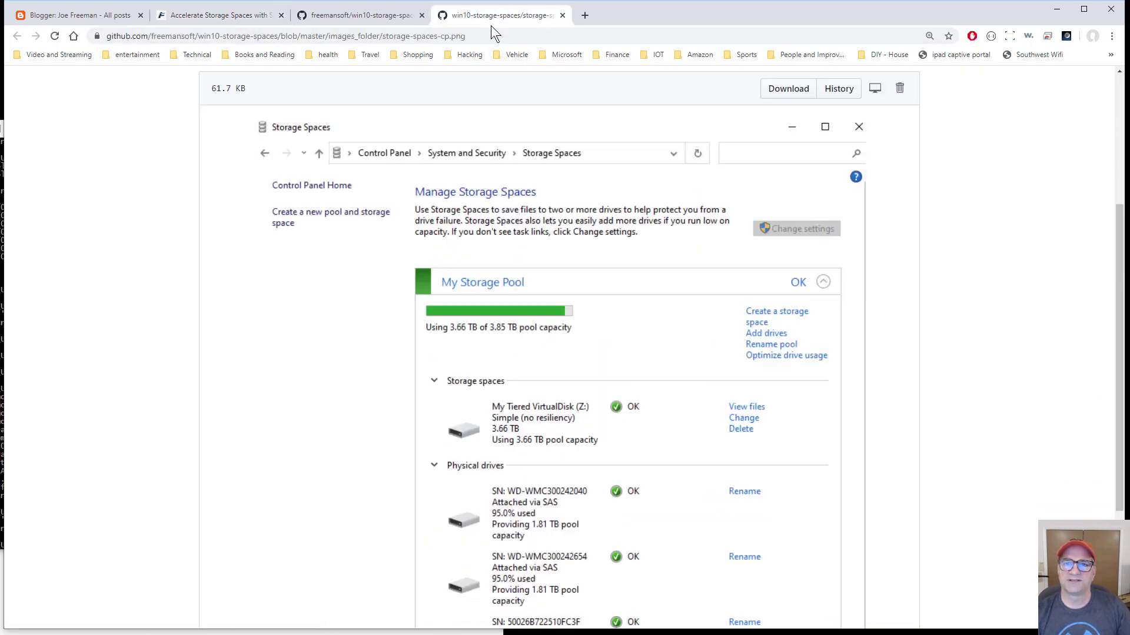
pyautogui.scroll(-3)
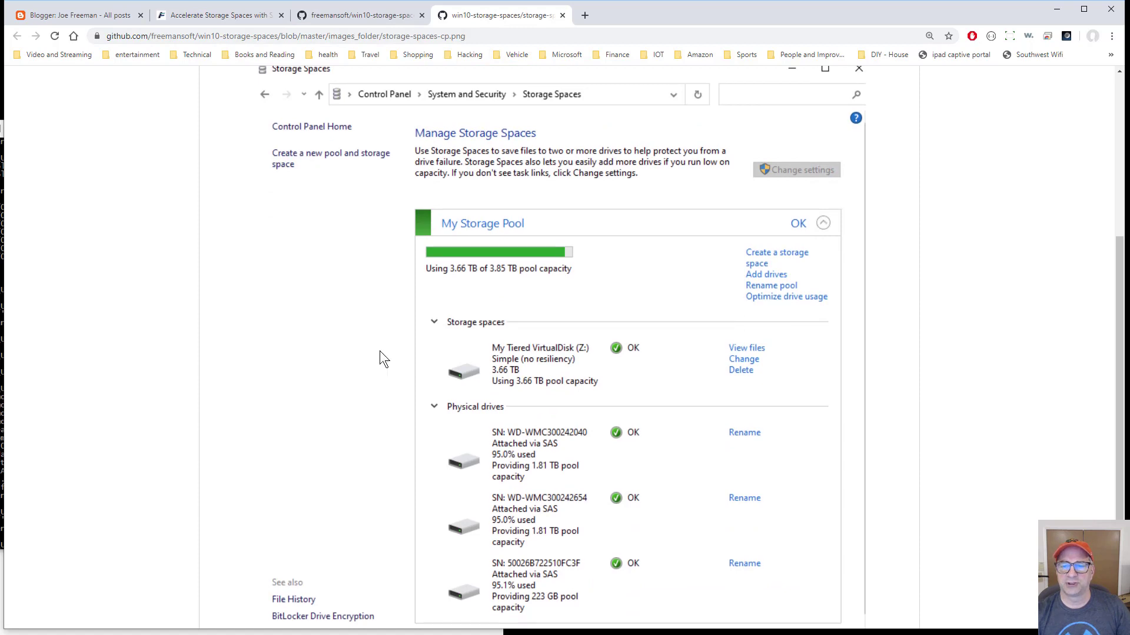
pyautogui.moveTo(488, 401)
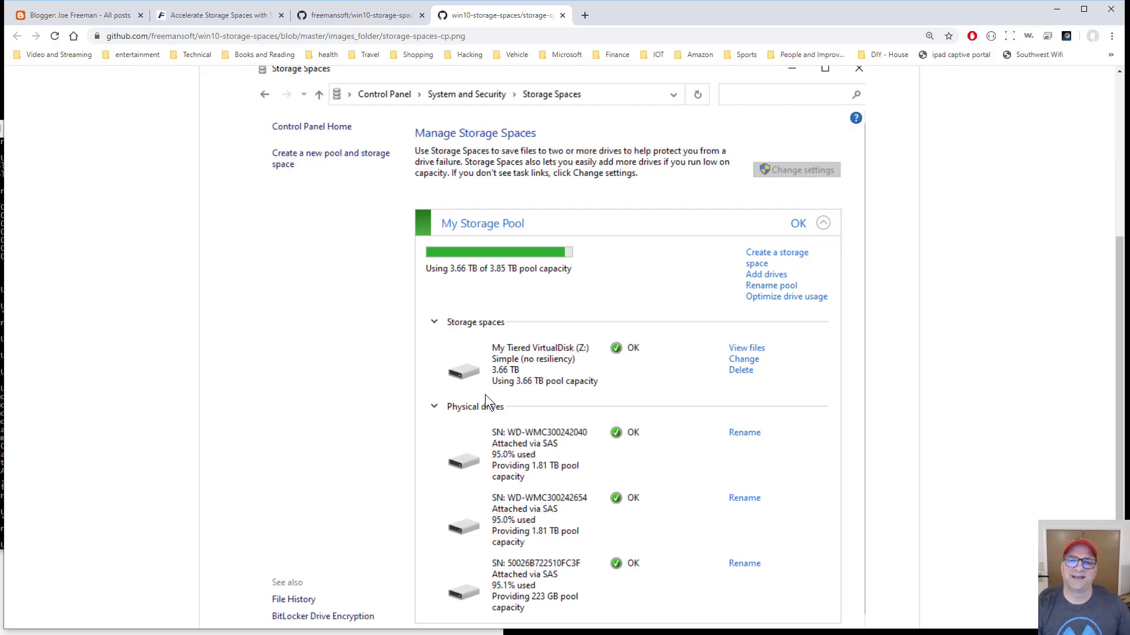
pyautogui.moveTo(209, 263)
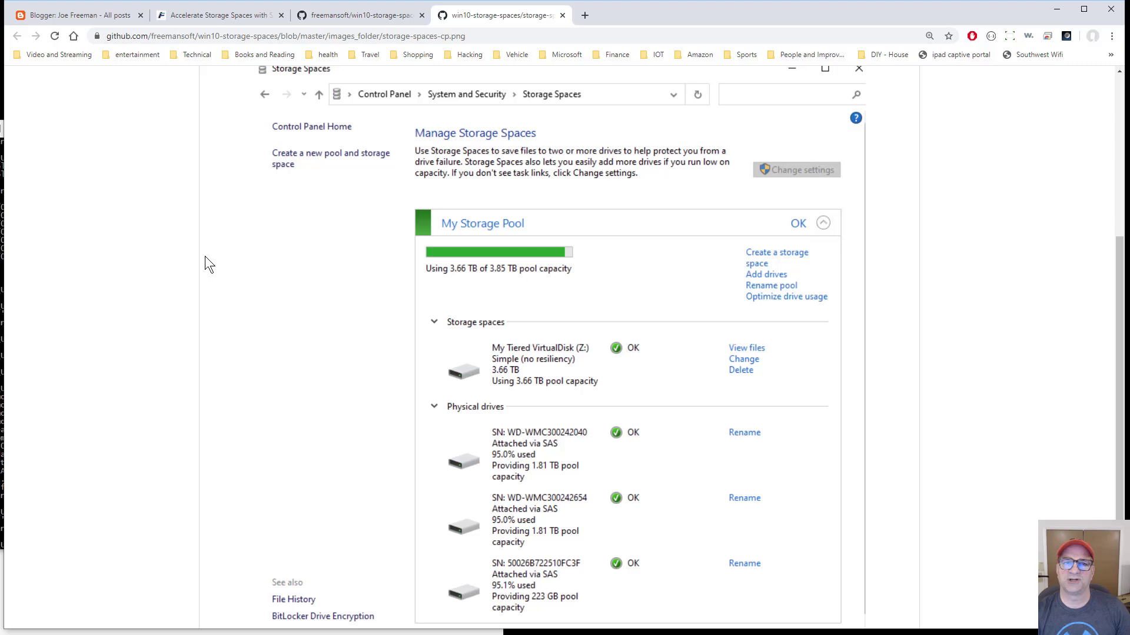
pyautogui.click(359, 14)
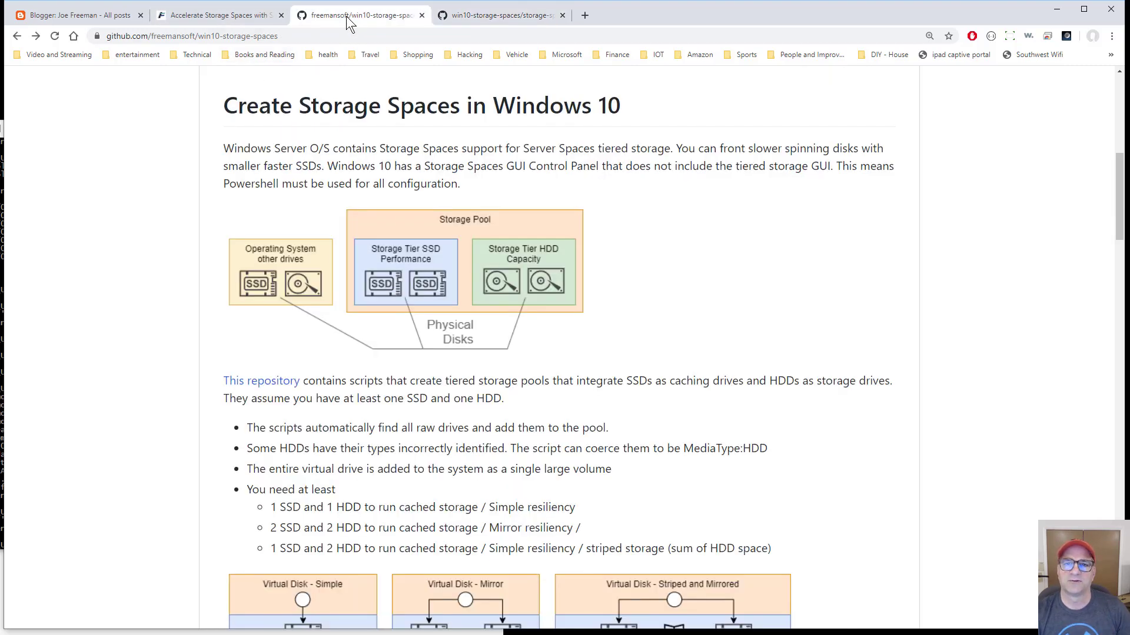
pyautogui.moveTo(1113, 253)
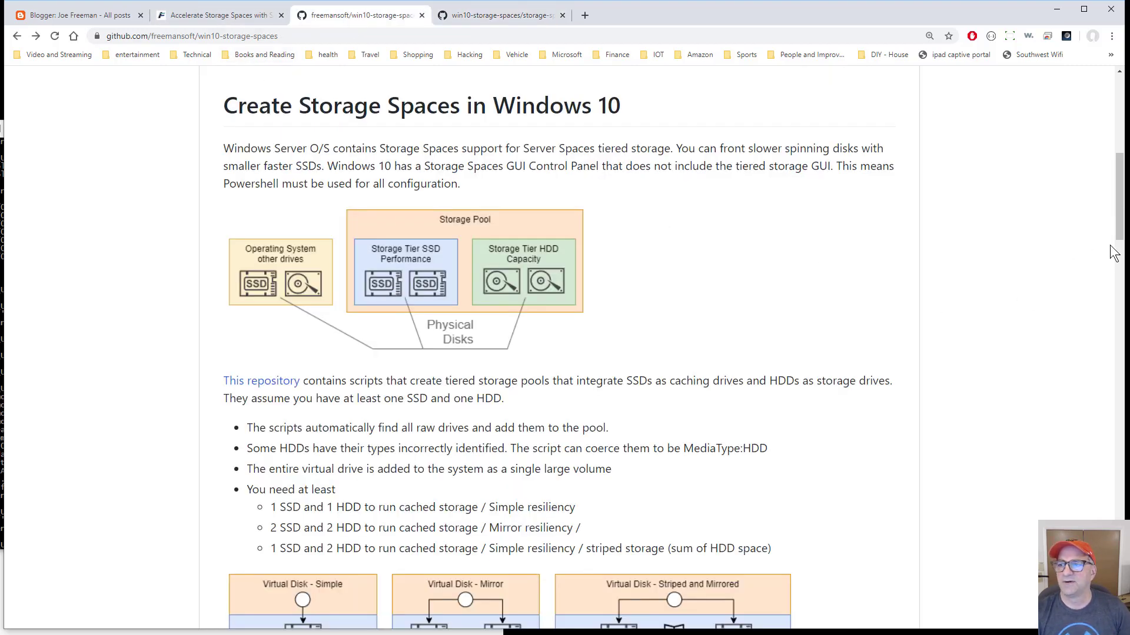
# Scroll the README past Scripts, control panel image and benchmark to Example state
pyautogui.scroll(-3)
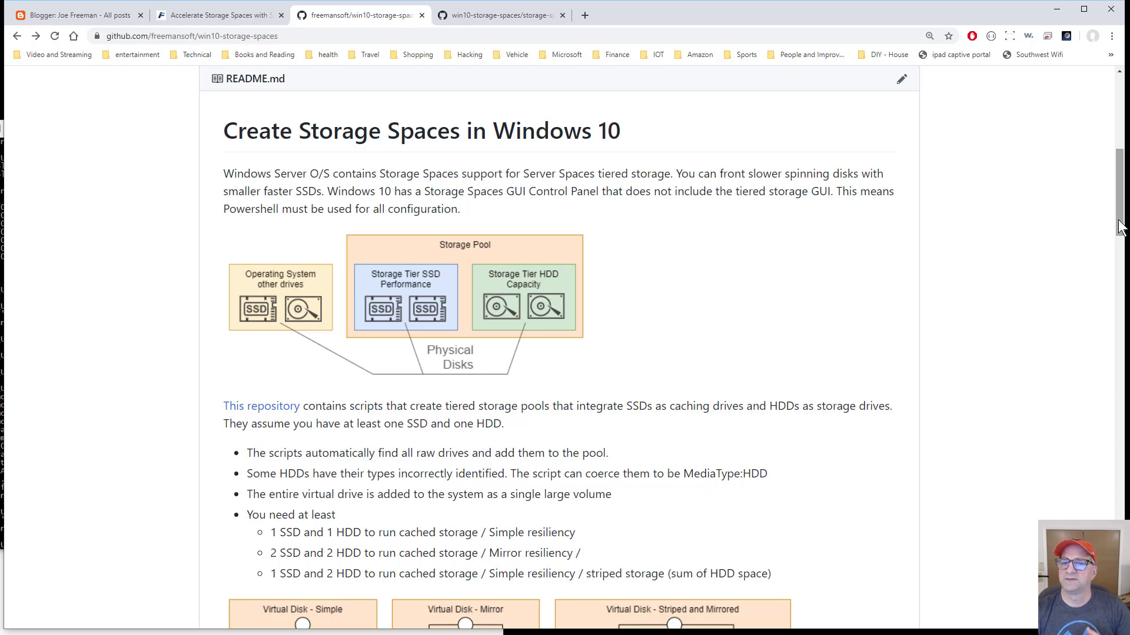
pyautogui.scroll(-3)
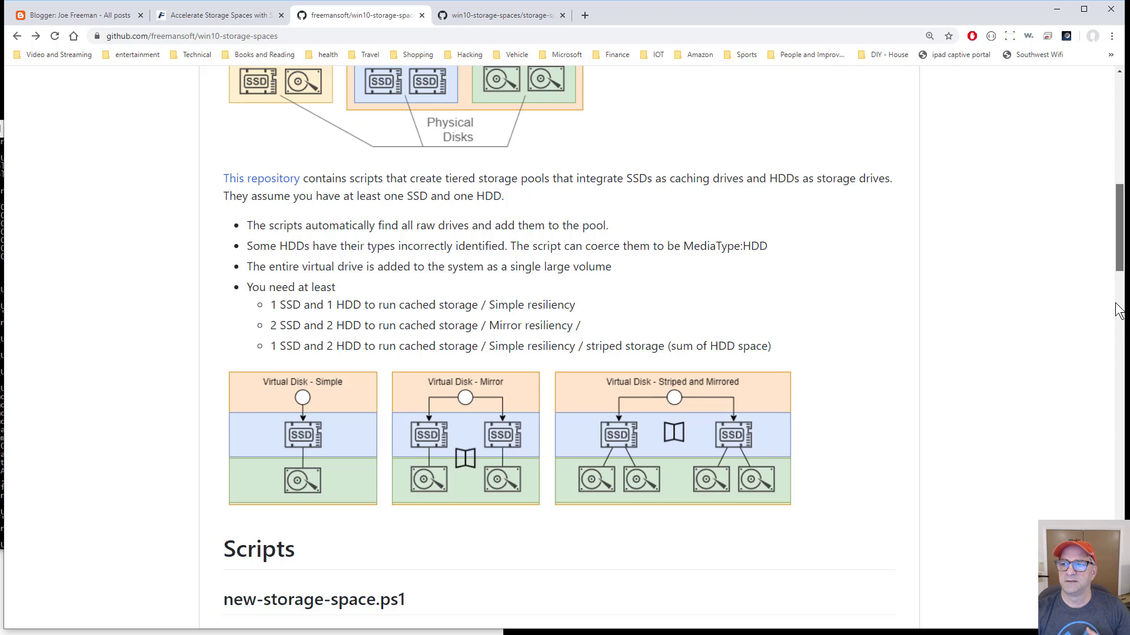
pyautogui.scroll(-3)
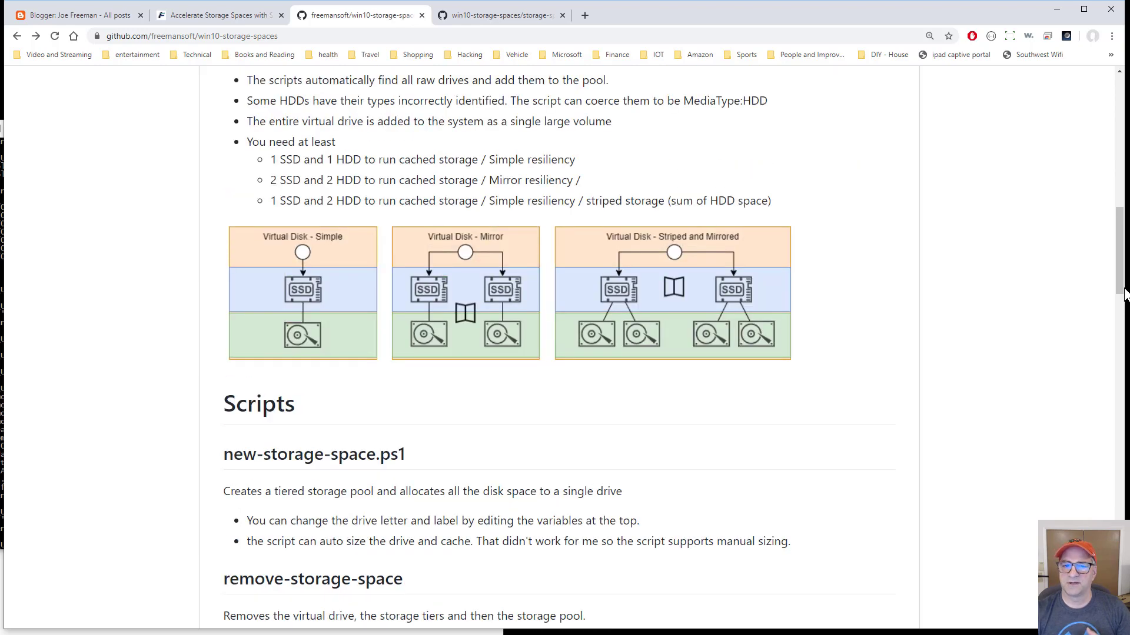
pyautogui.moveTo(1122, 410)
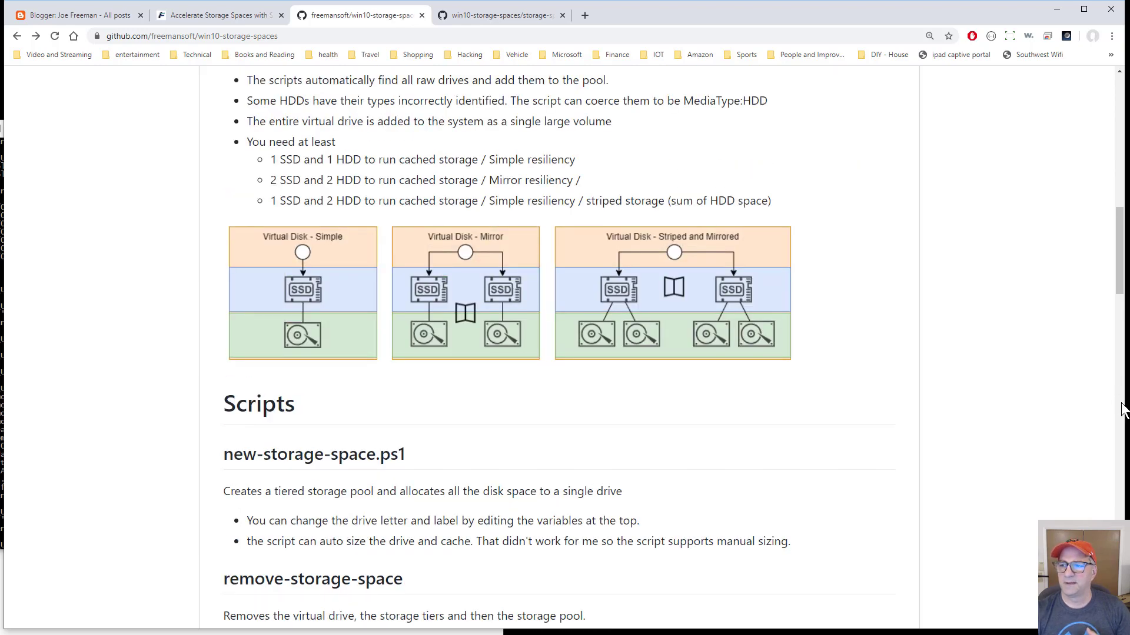
pyautogui.scroll(-3)
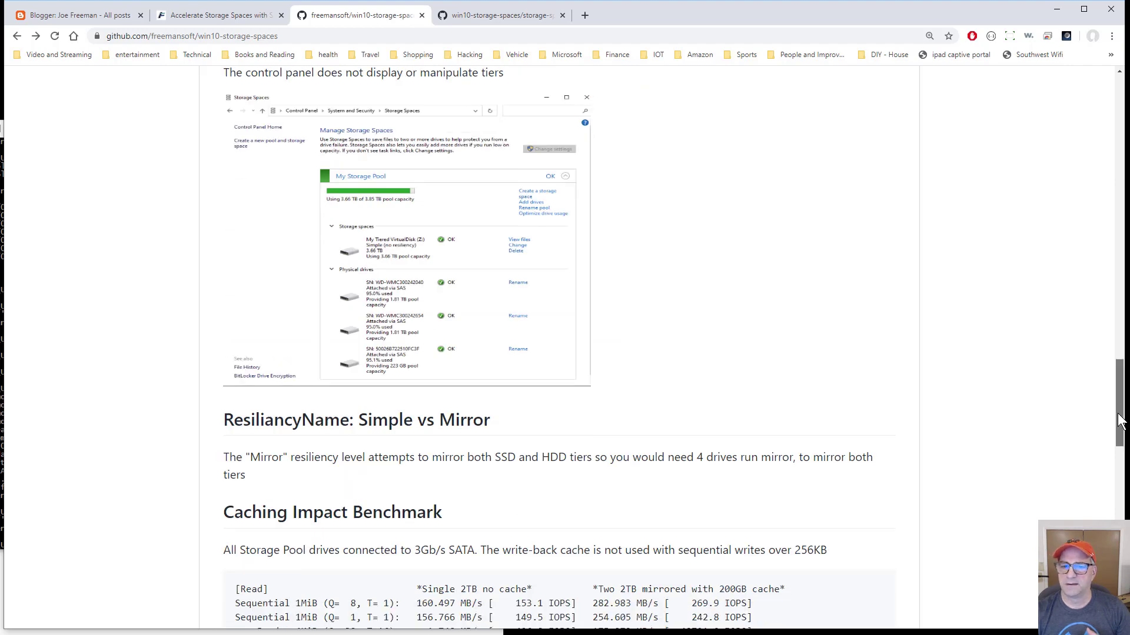
pyautogui.scroll(-3)
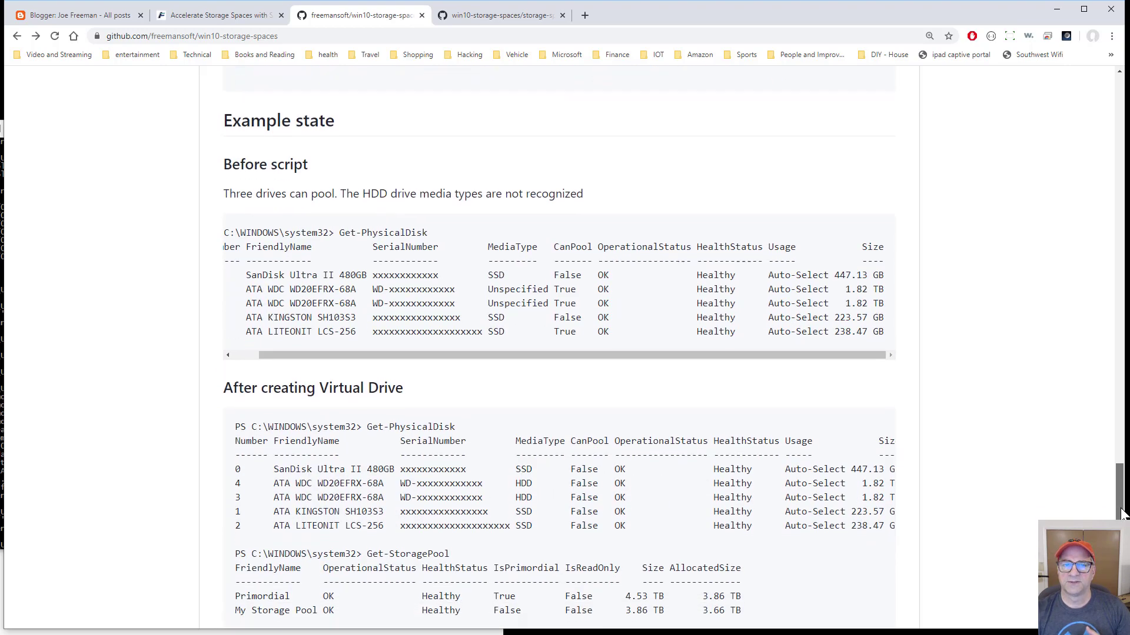
pyautogui.scroll(-3)
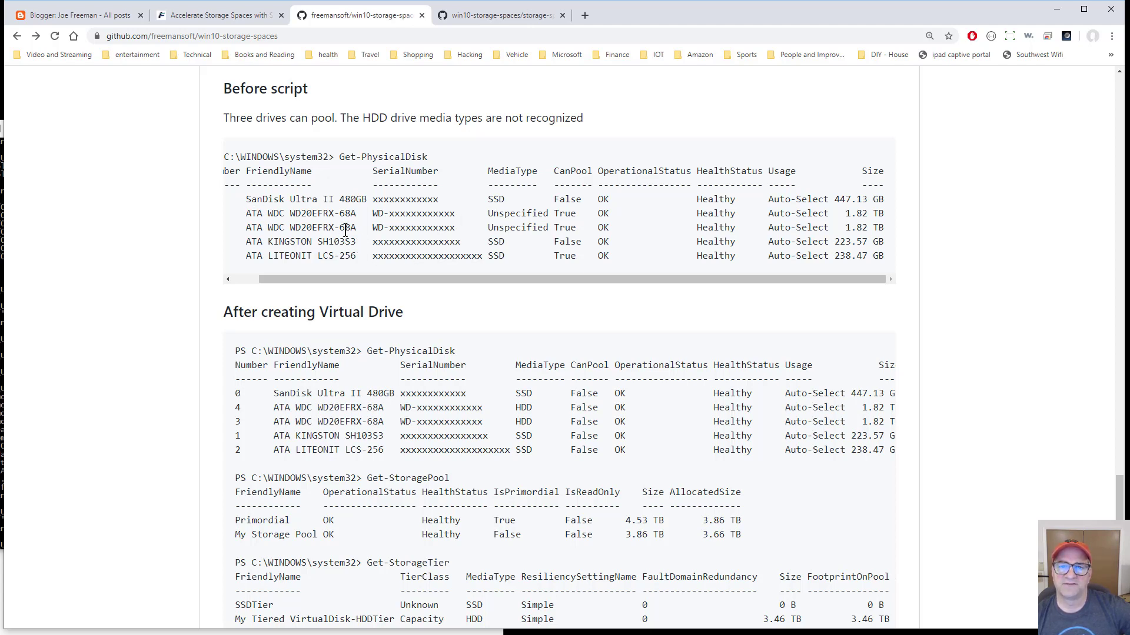
pyautogui.moveTo(482, 213)
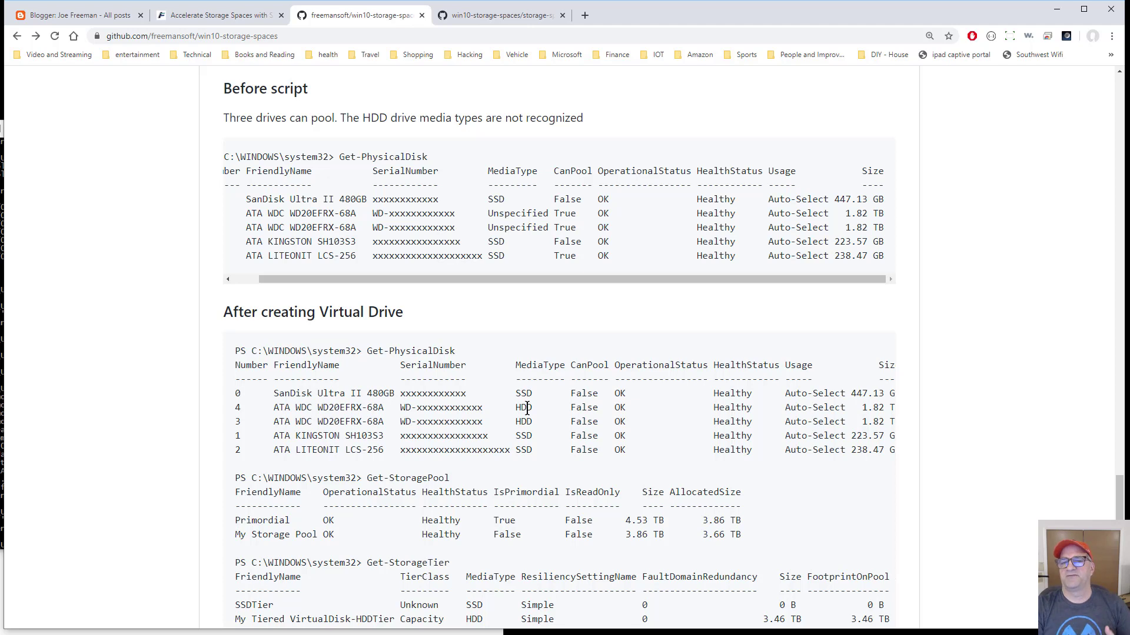
pyautogui.moveTo(905, 433)
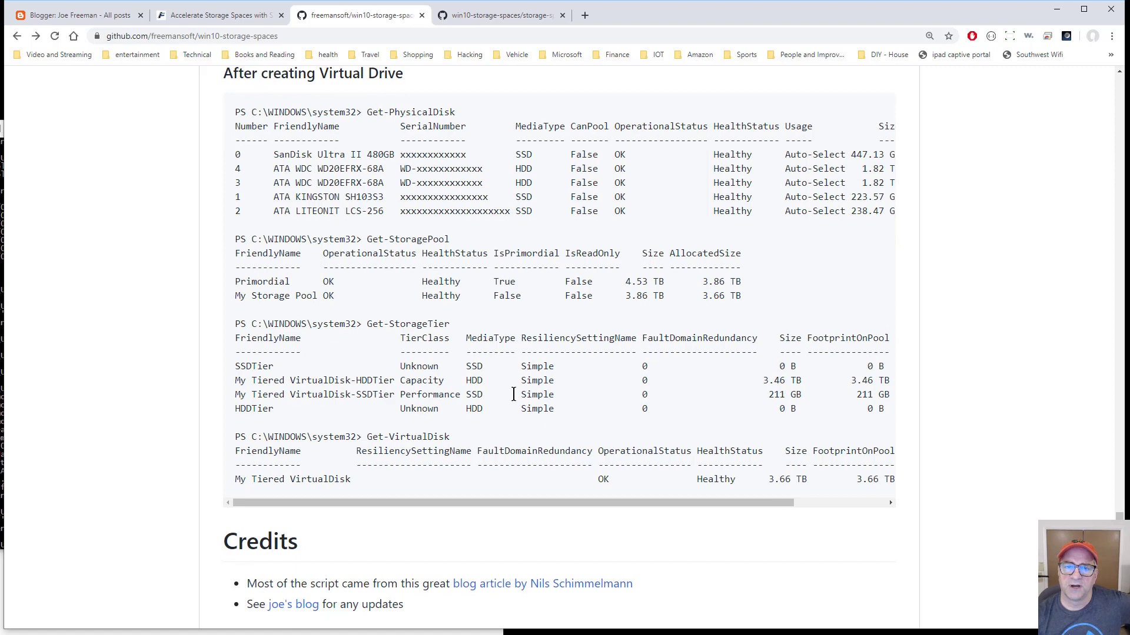
pyautogui.moveTo(296, 276)
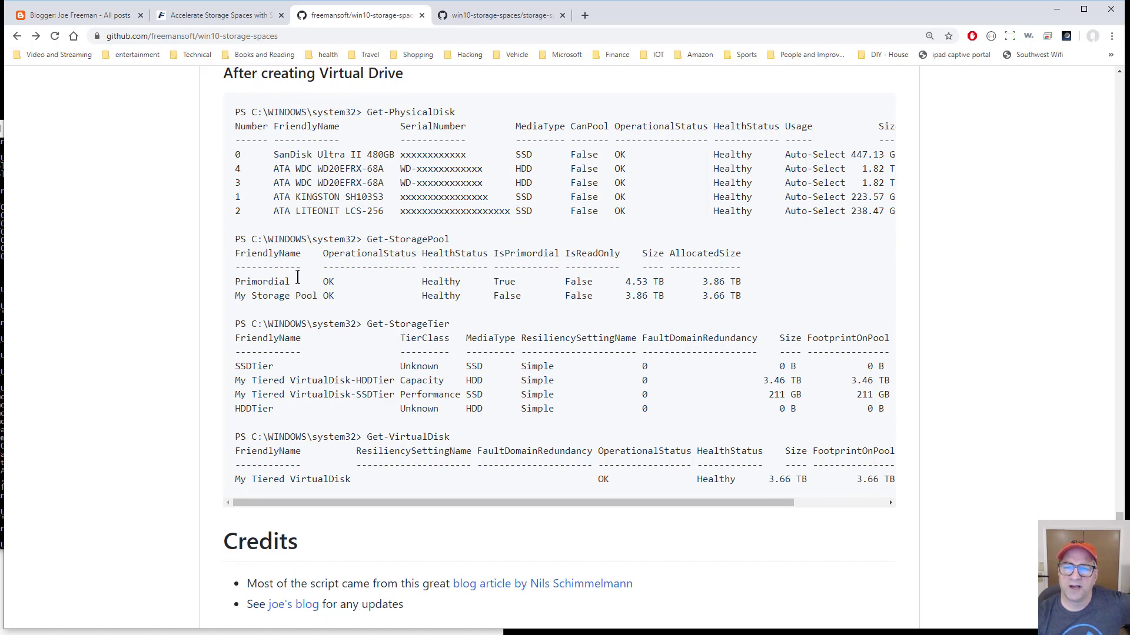
pyautogui.moveTo(290, 312)
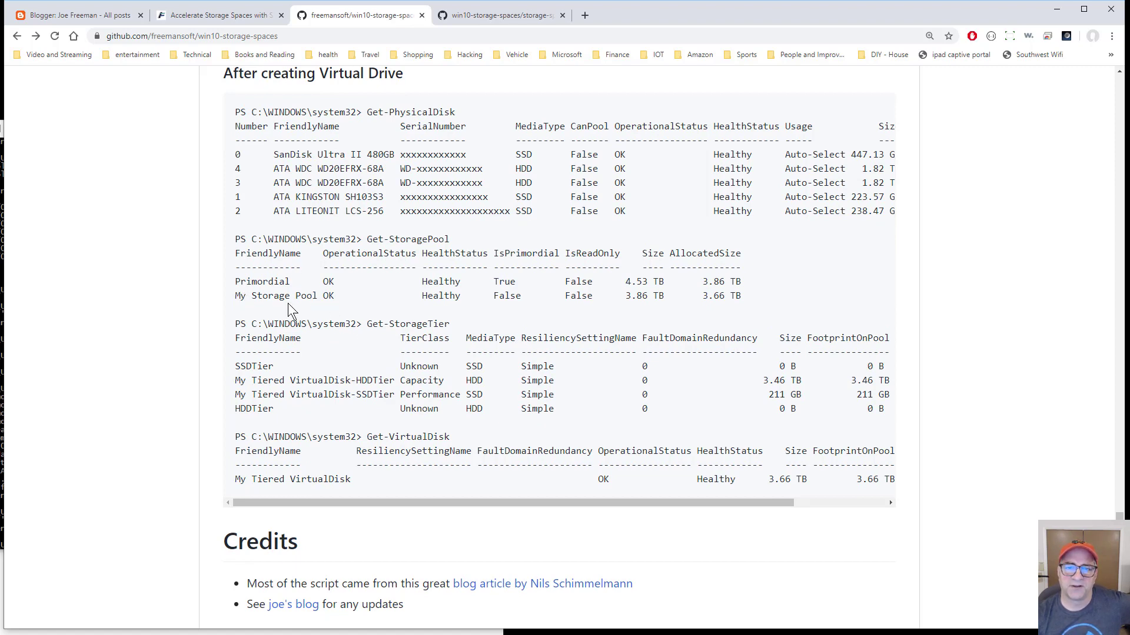
pyautogui.moveTo(484, 326)
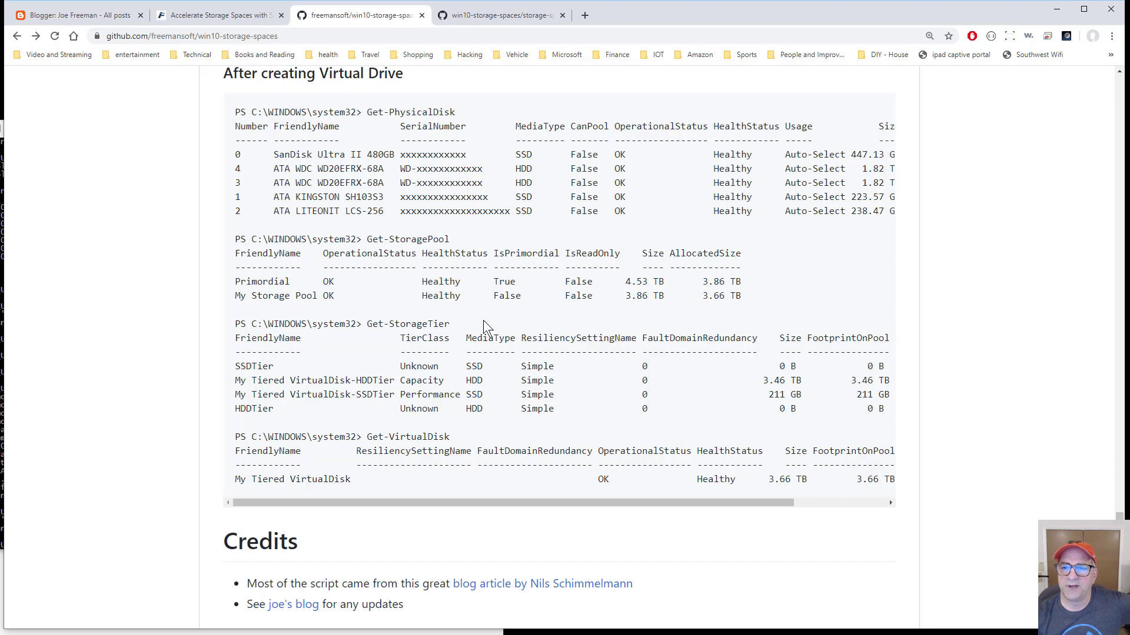
pyautogui.moveTo(613, 291)
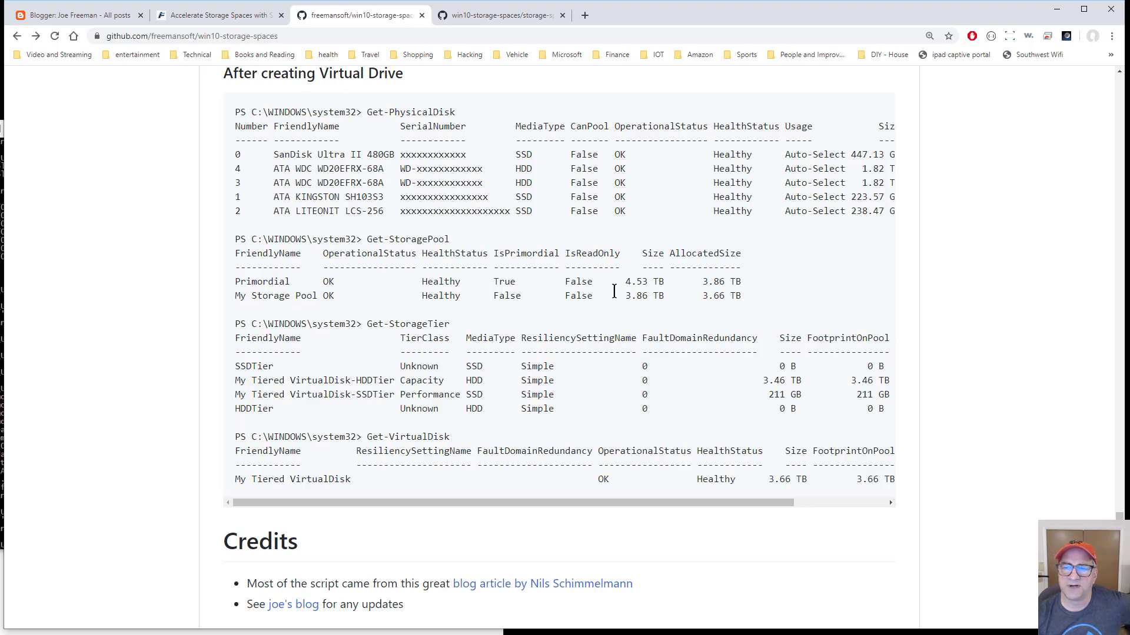
pyautogui.moveTo(623, 301)
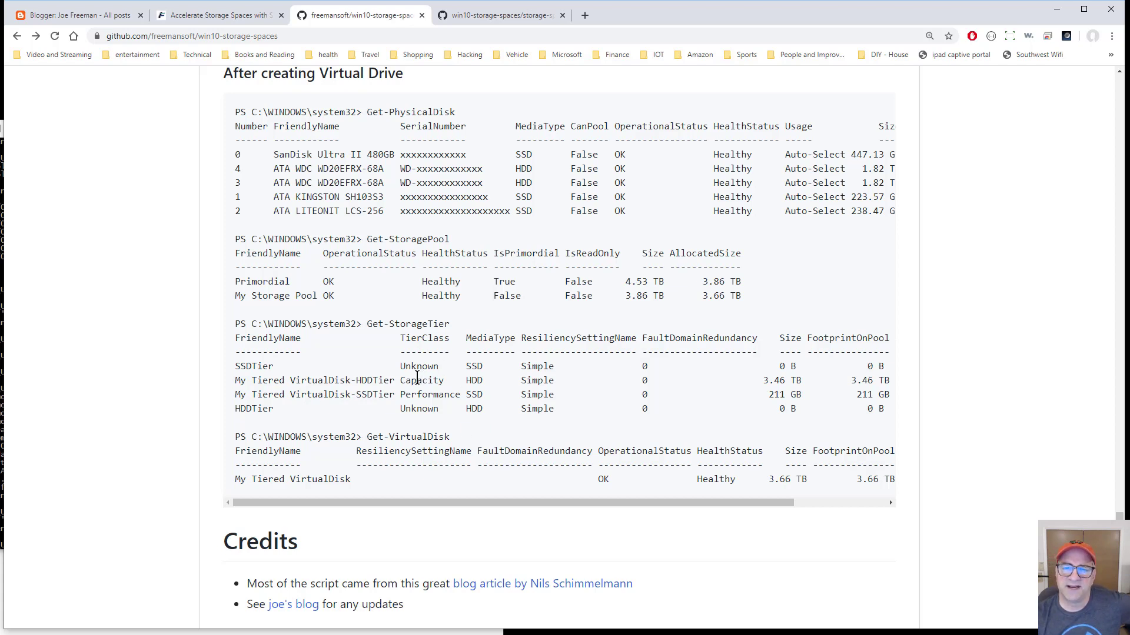
pyautogui.moveTo(429, 396)
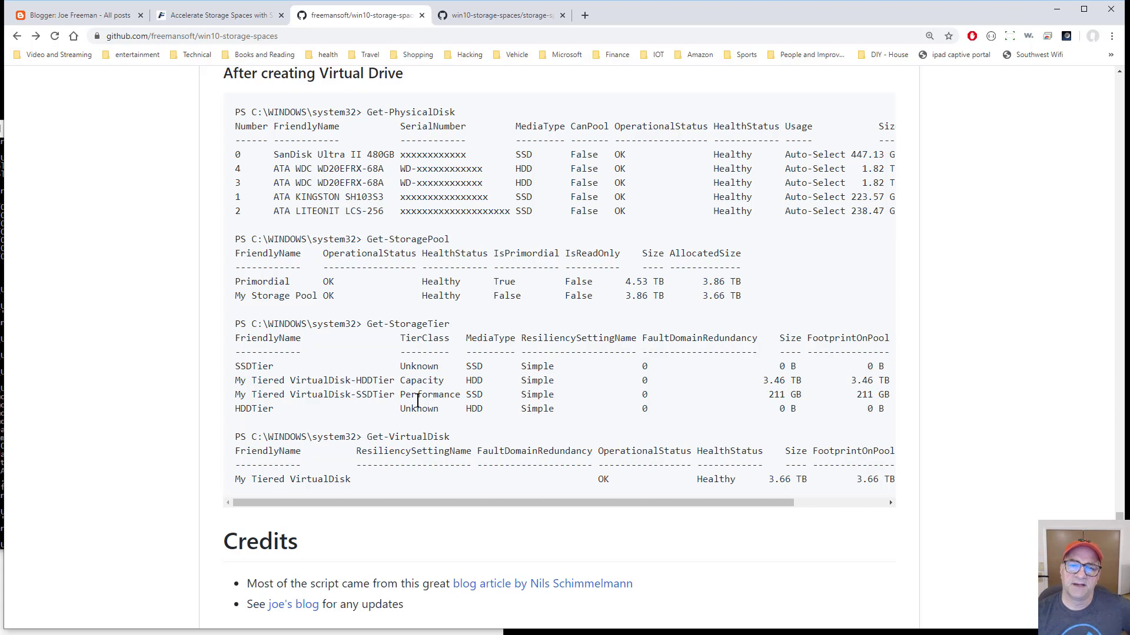
pyautogui.moveTo(414, 381)
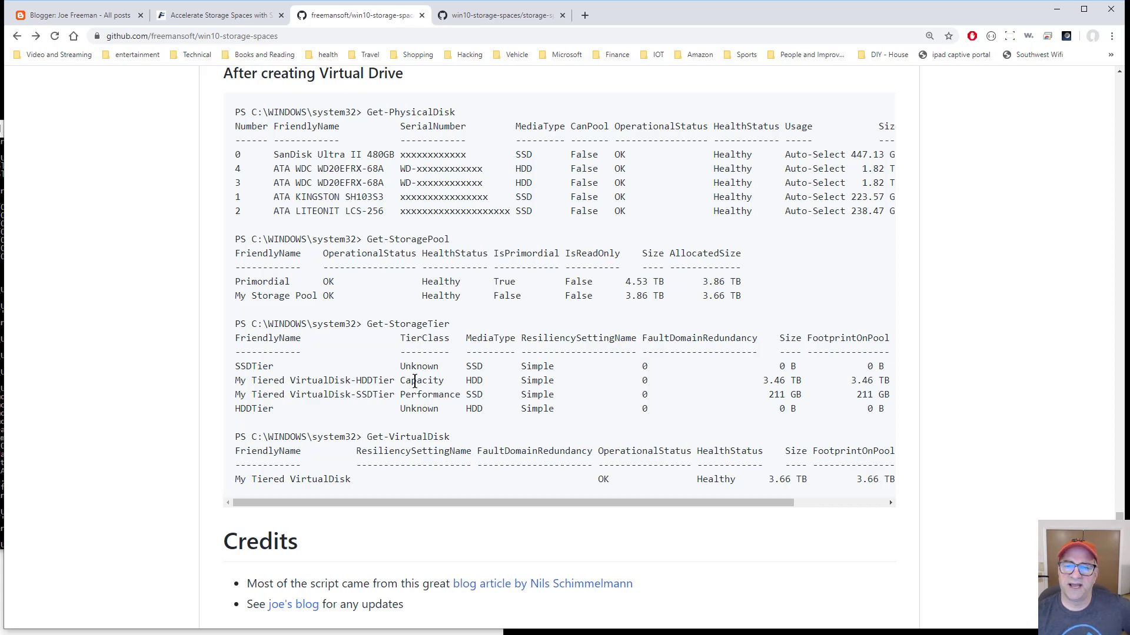
pyautogui.moveTo(412, 394)
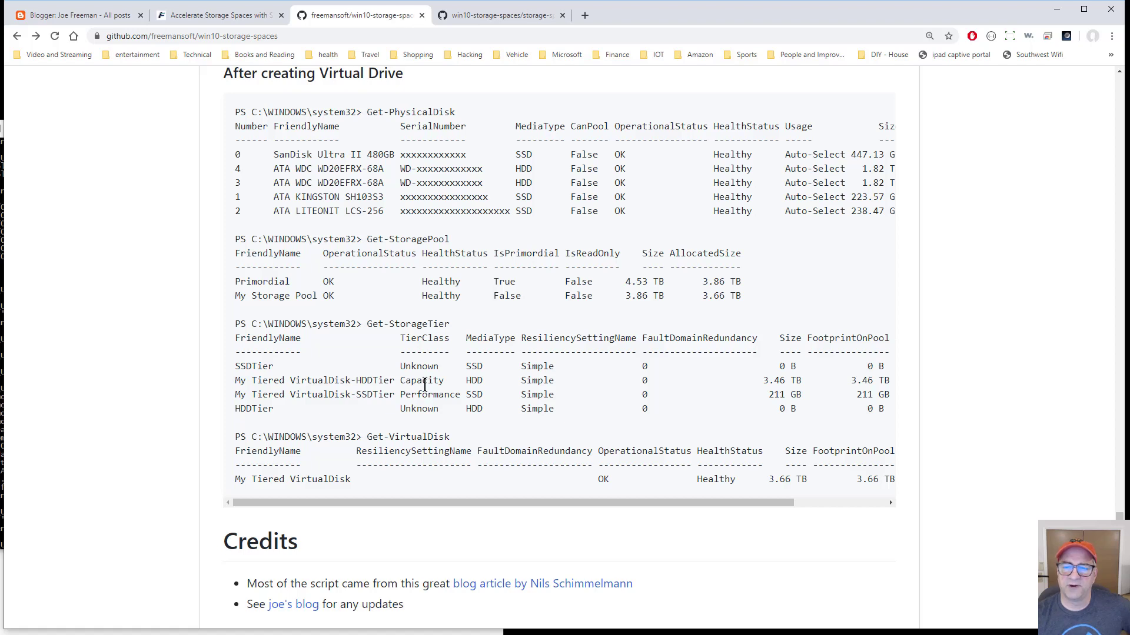
pyautogui.moveTo(302, 475)
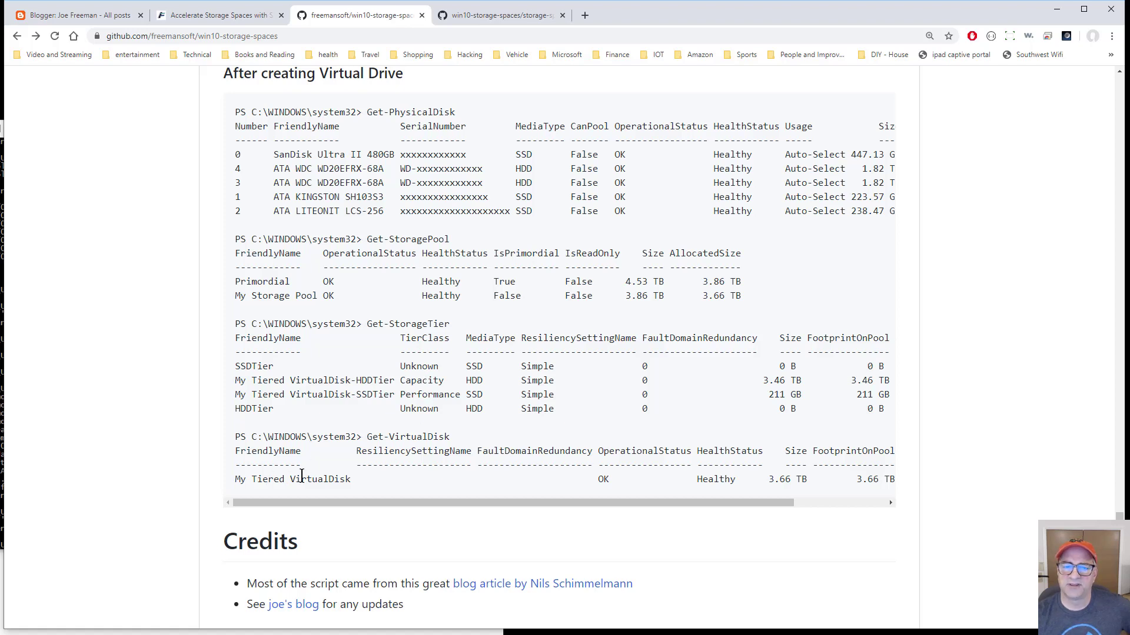
pyautogui.moveTo(787, 472)
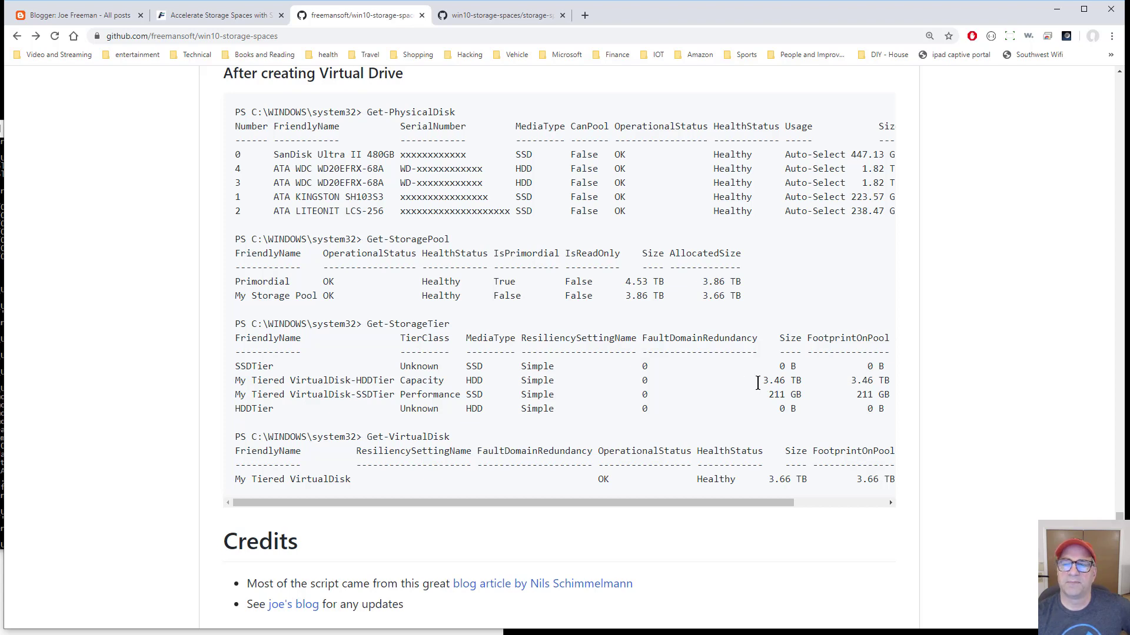
pyautogui.moveTo(767, 395)
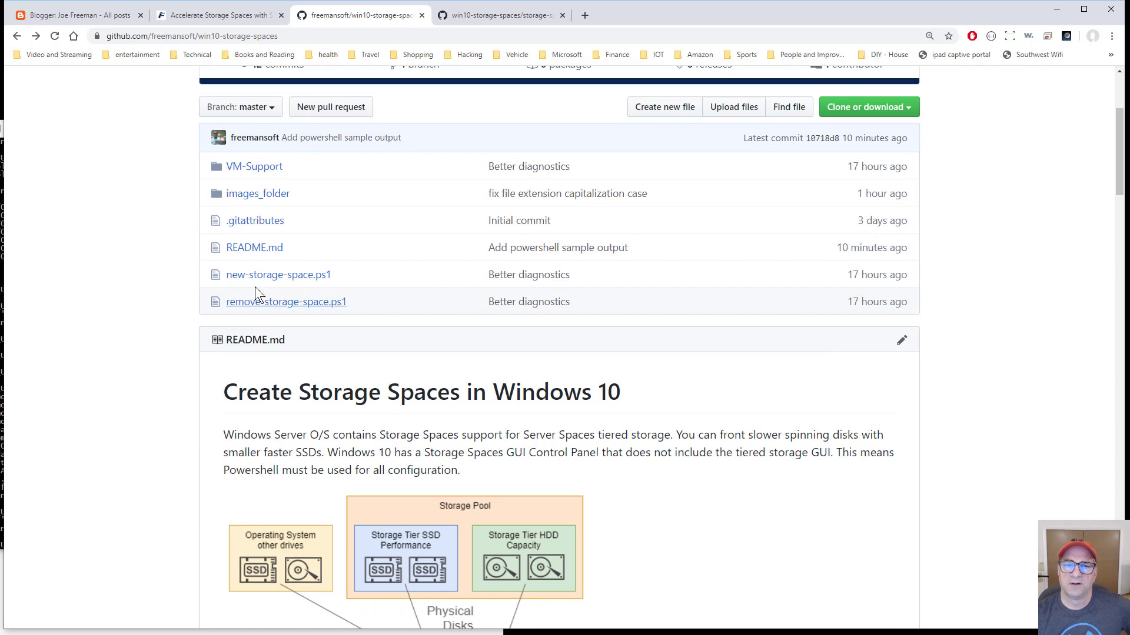
pyautogui.moveTo(278, 275)
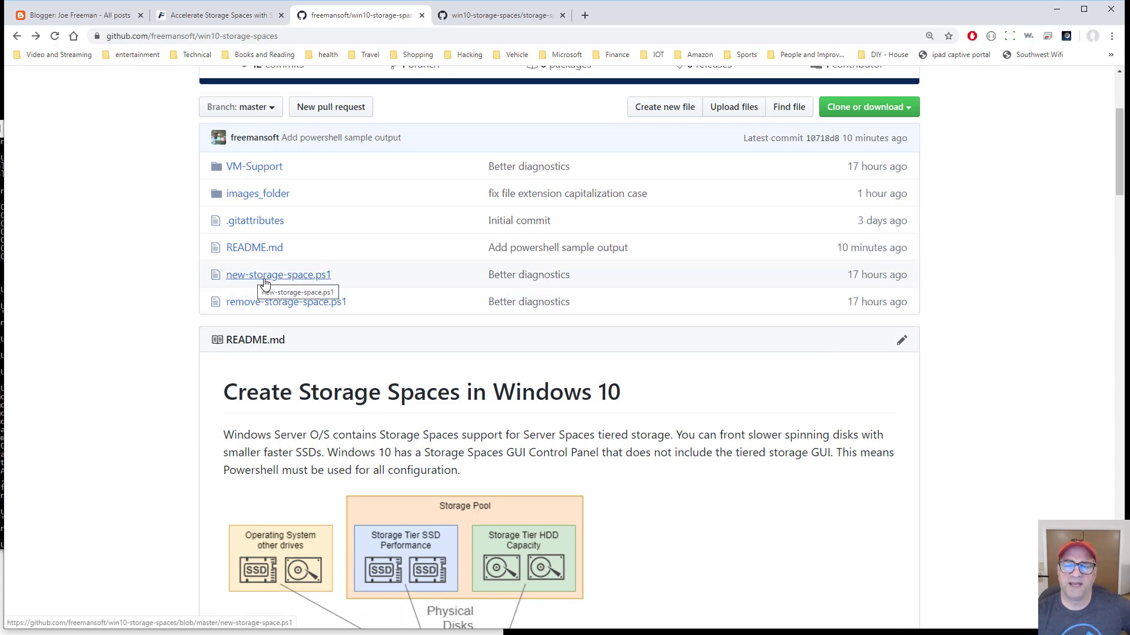
pyautogui.click(279, 275)
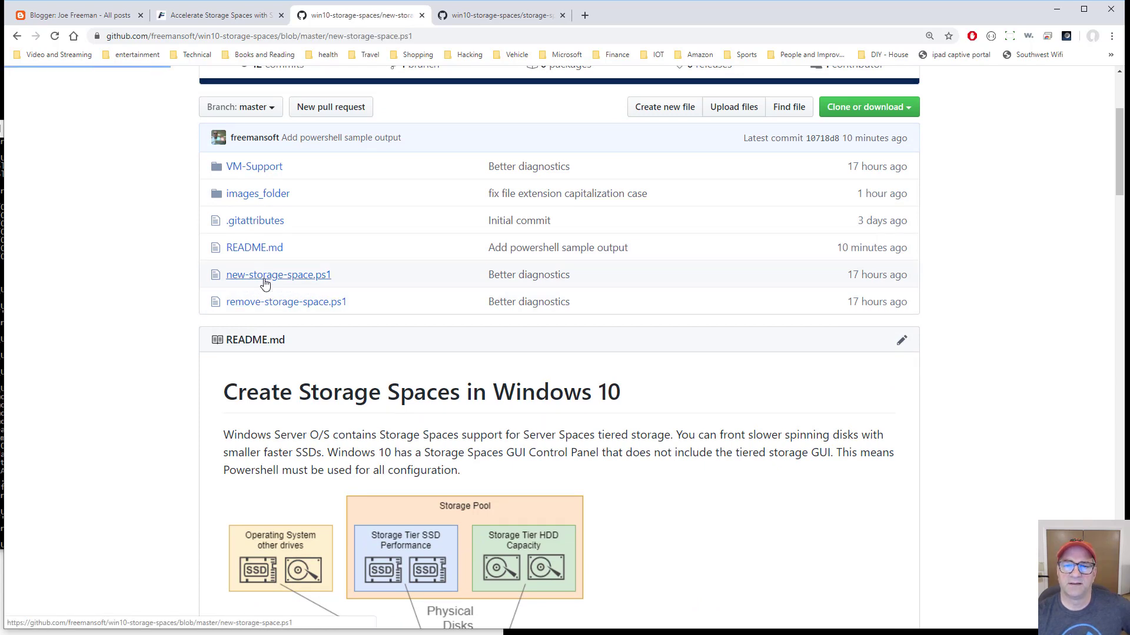
pyautogui.click(277, 275)
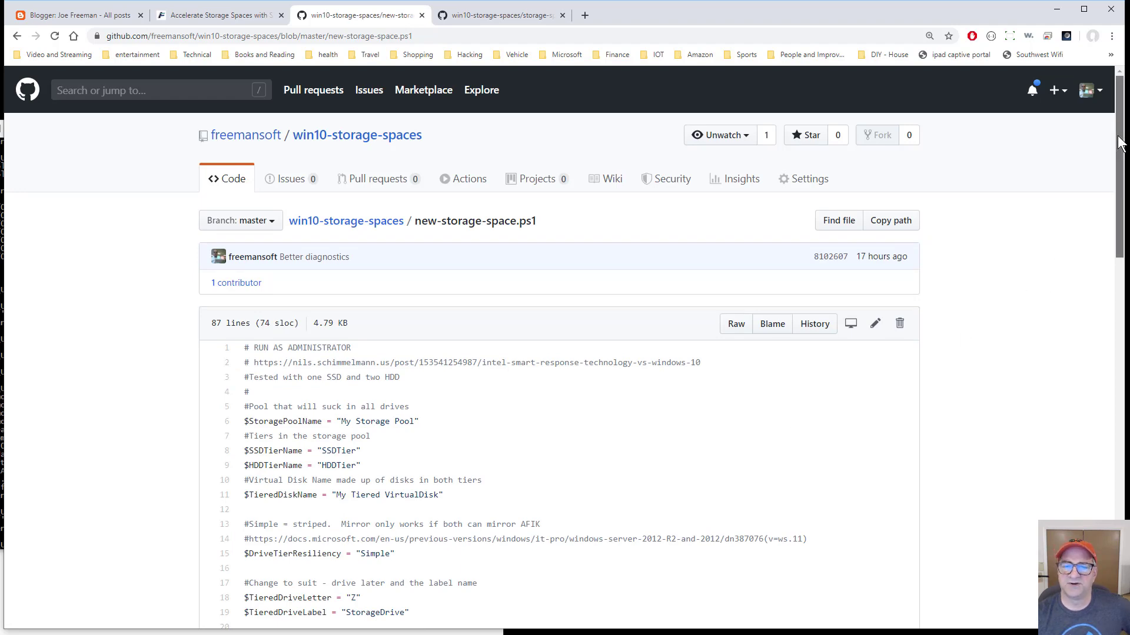
pyautogui.scroll(-3)
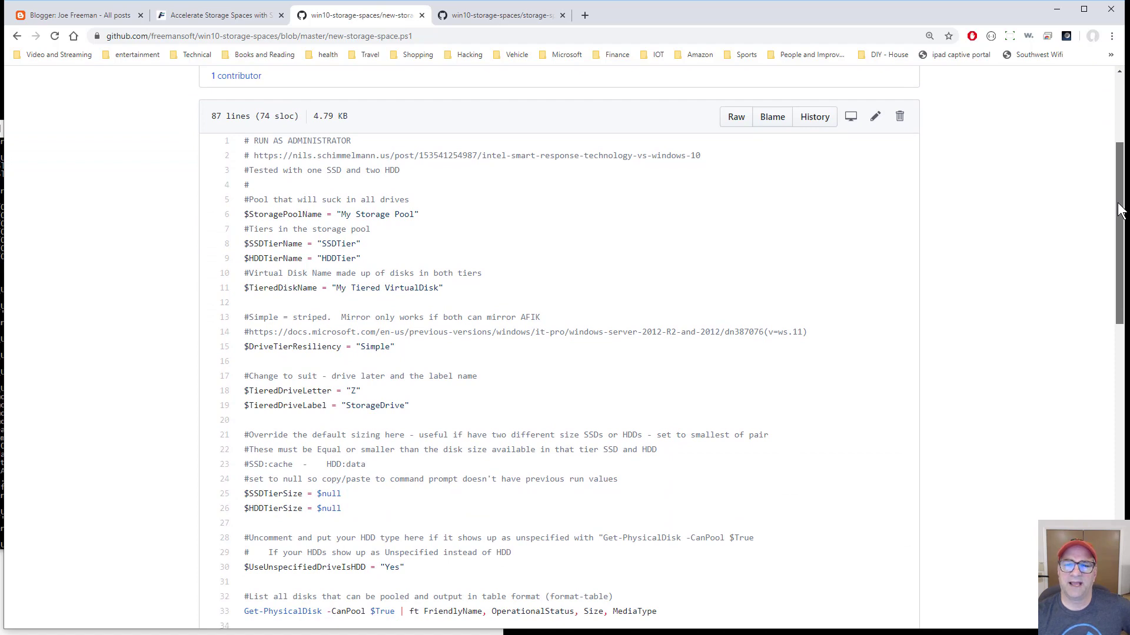
pyautogui.scroll(-3)
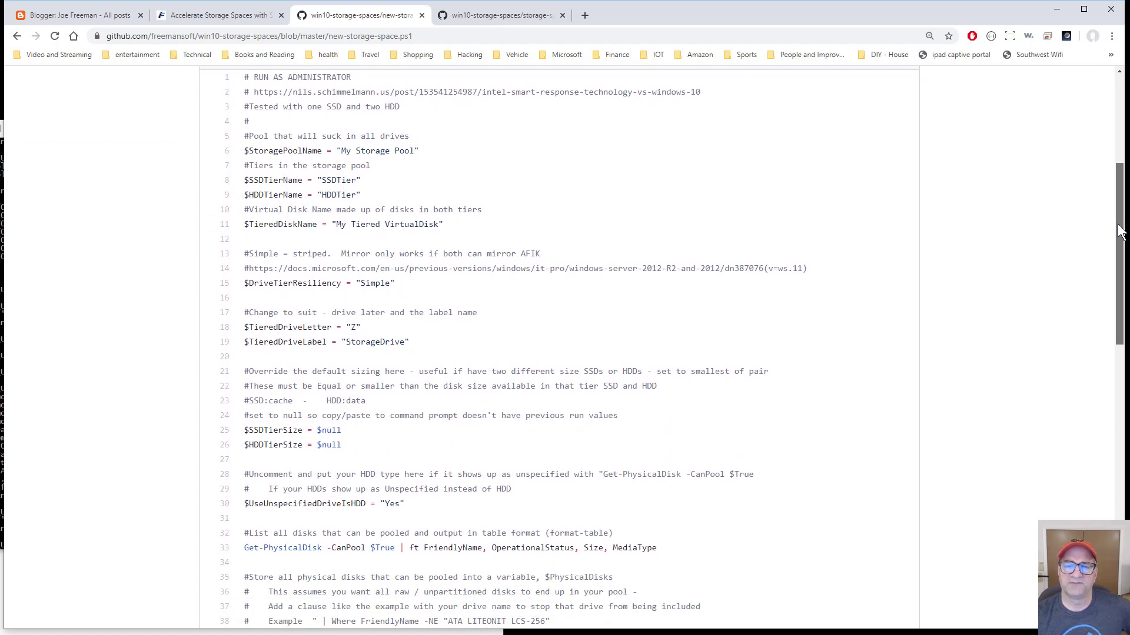
pyautogui.scroll(-3)
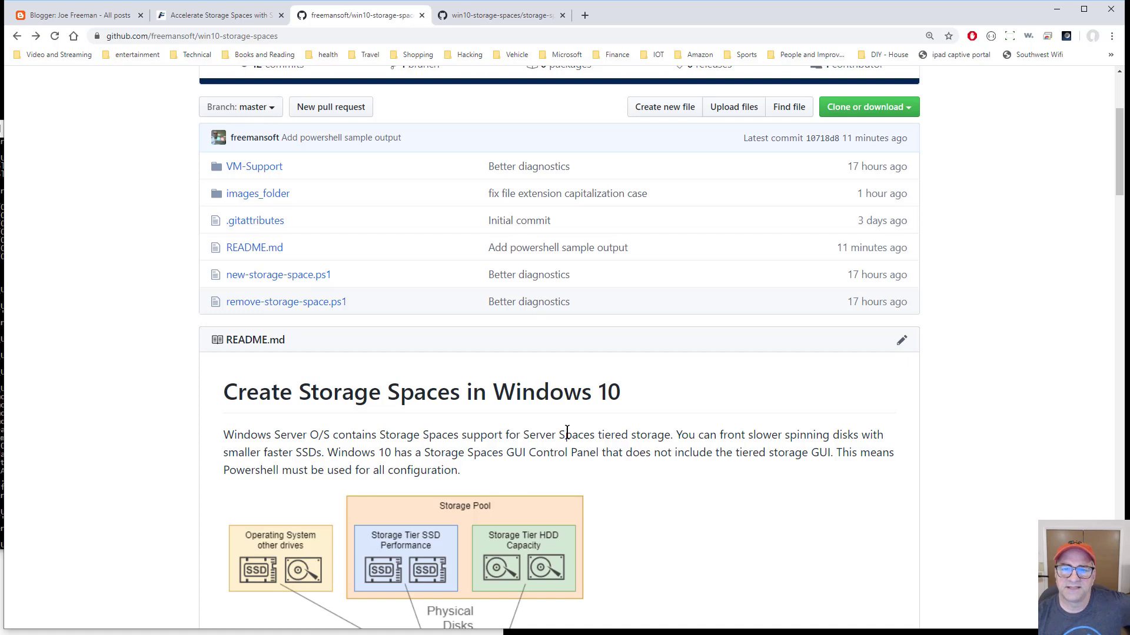
pyautogui.moveTo(286, 301)
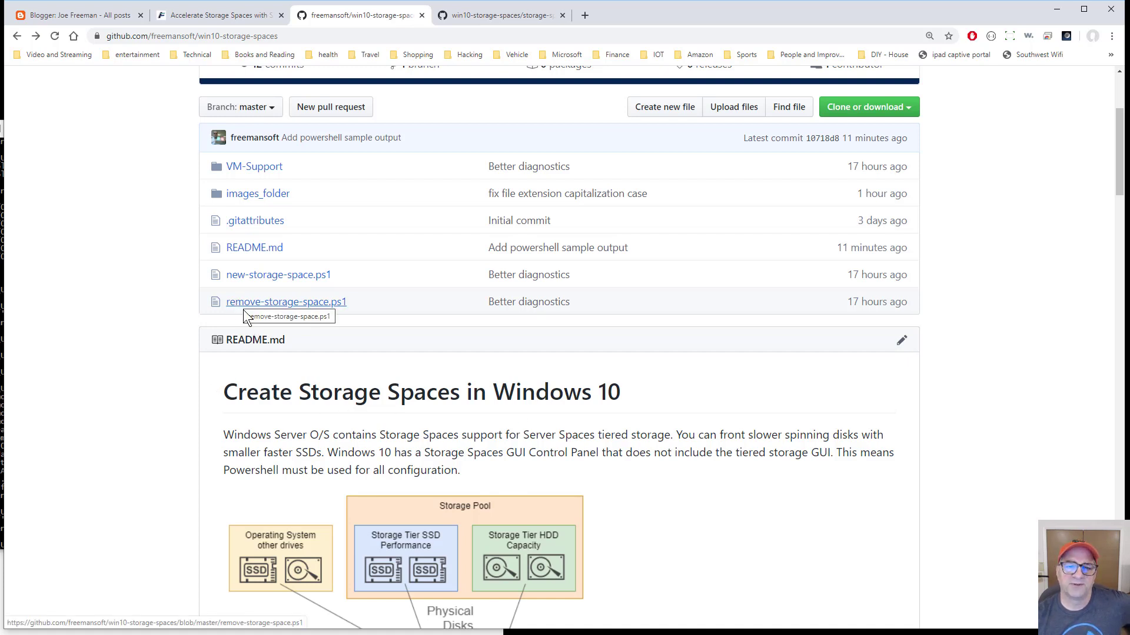
pyautogui.moveTo(257, 368)
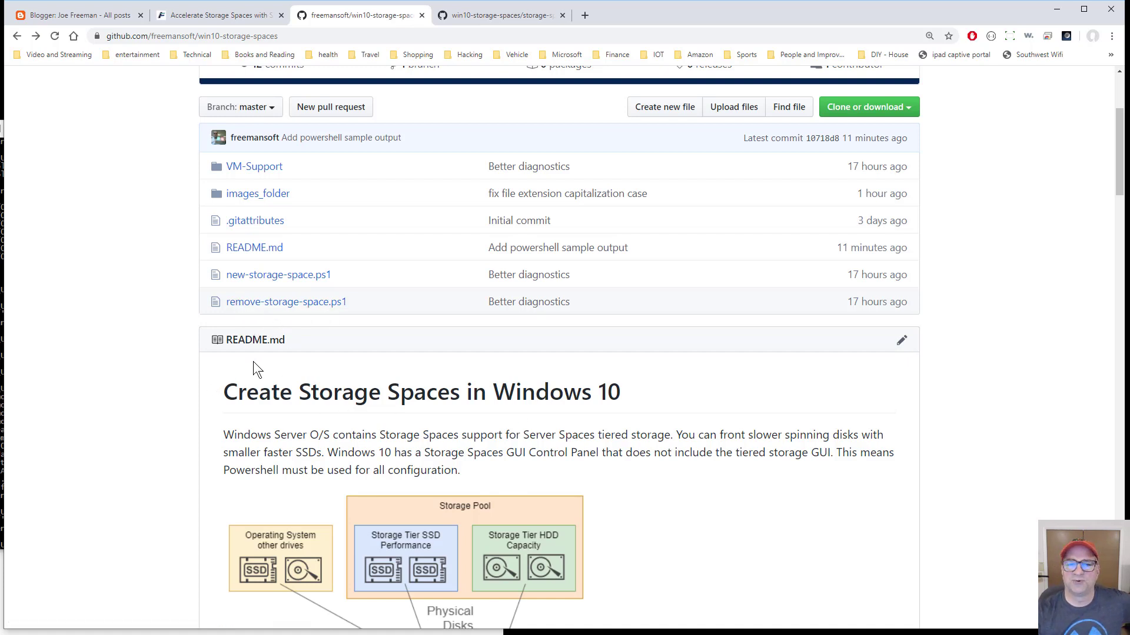
pyautogui.moveTo(286, 301)
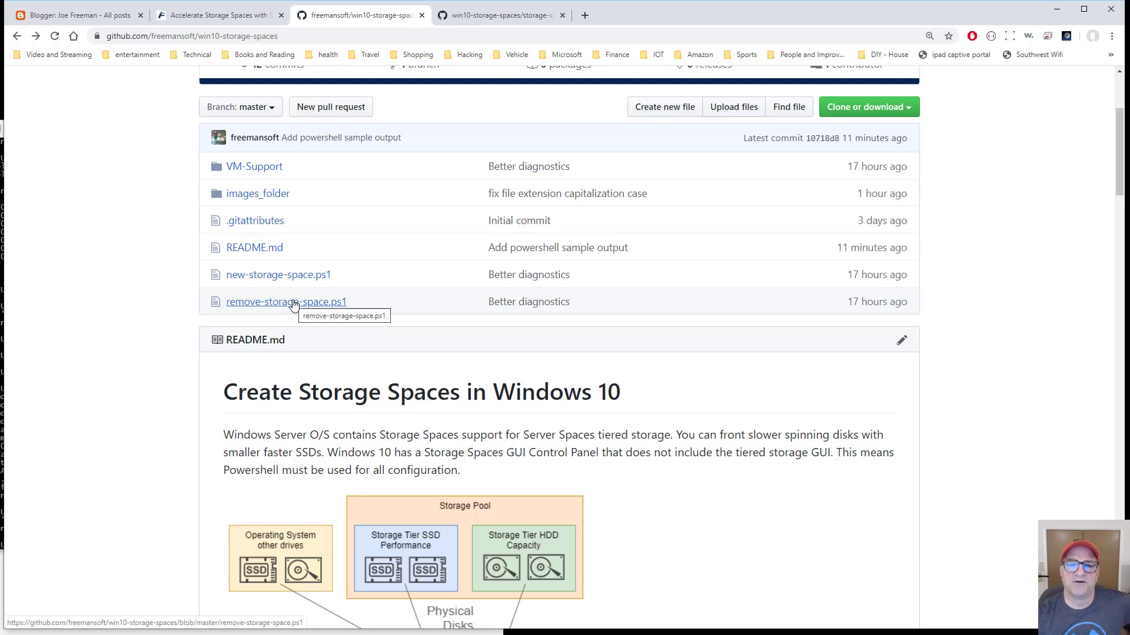
# Open remove-storage-space.ps1 and read it through to the final operation-complete line
pyautogui.click(286, 301)
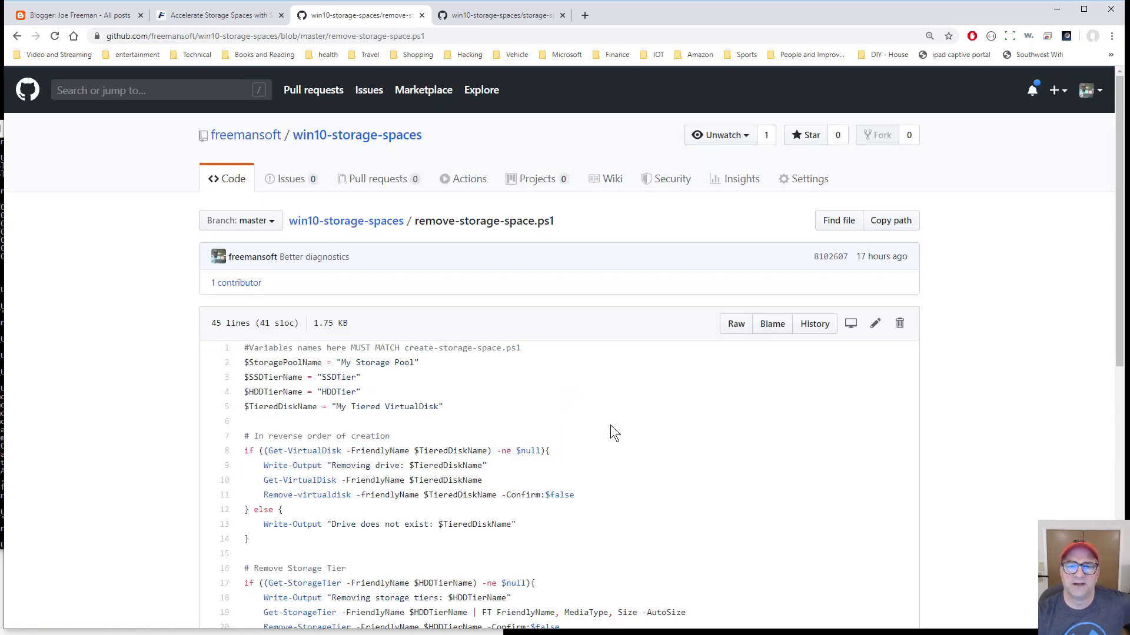
pyautogui.scroll(-3)
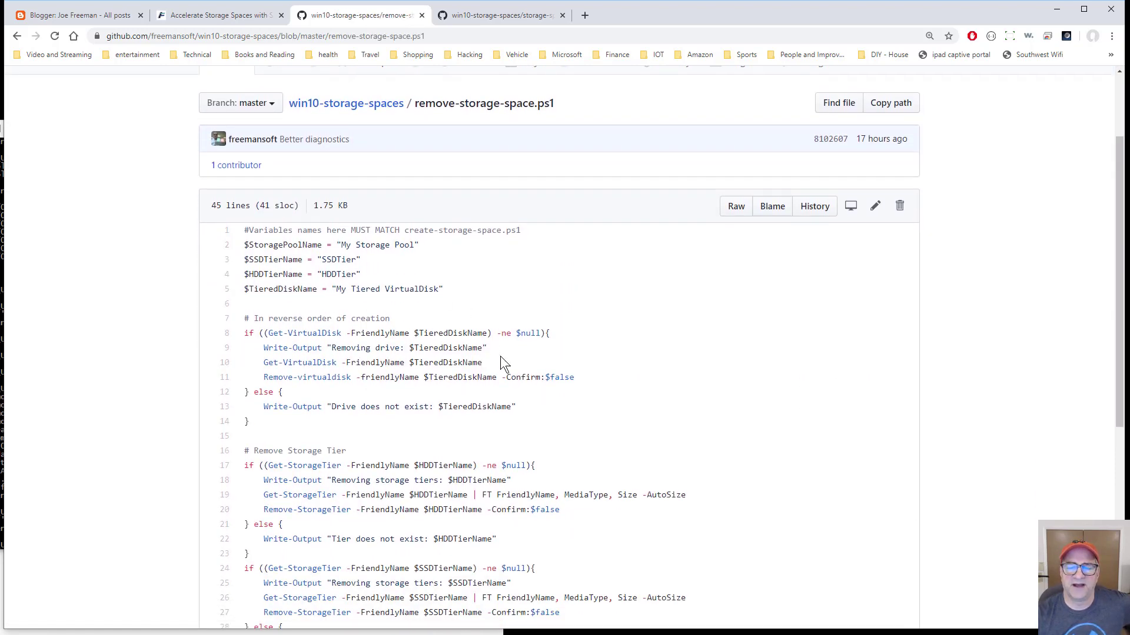
pyautogui.scroll(-3)
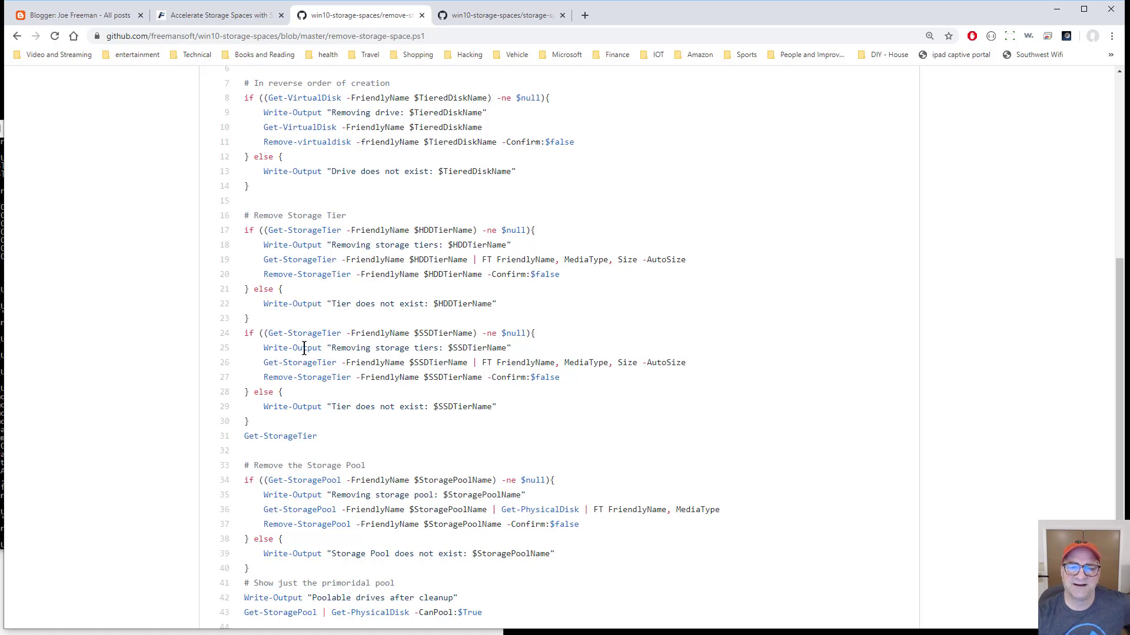
pyautogui.scroll(-3)
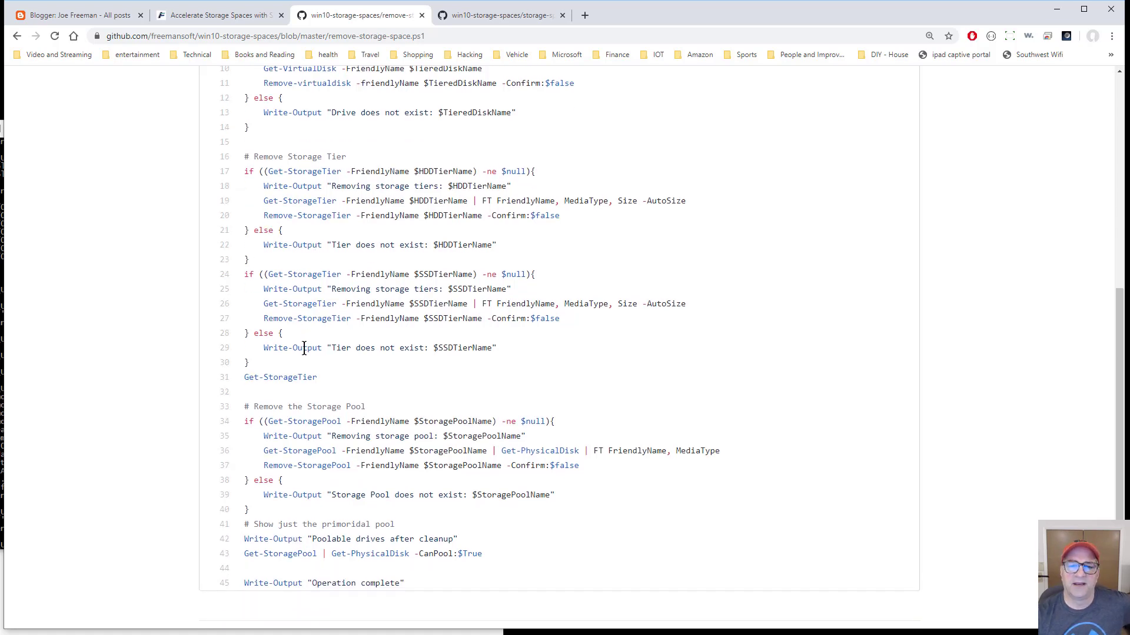
pyautogui.scroll(-3)
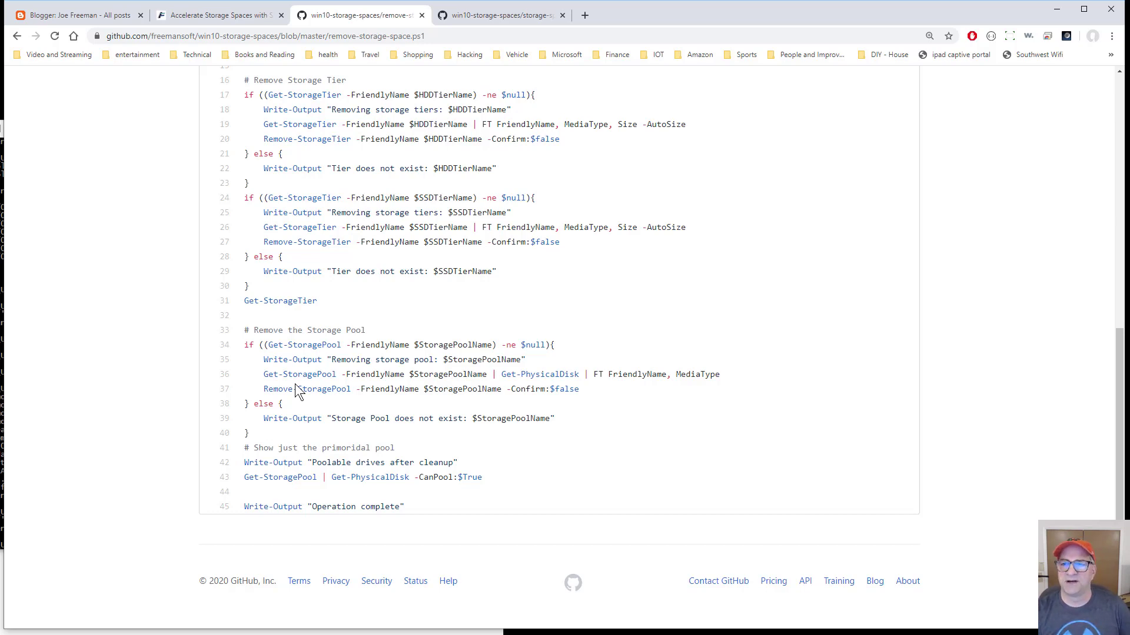
pyautogui.moveTo(788, 457)
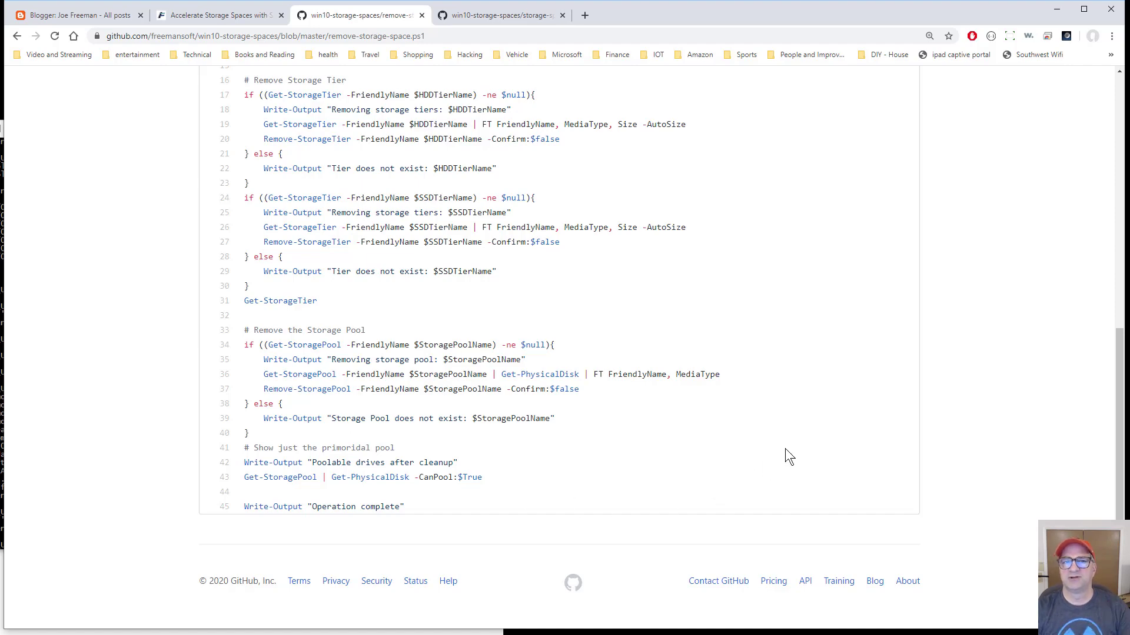